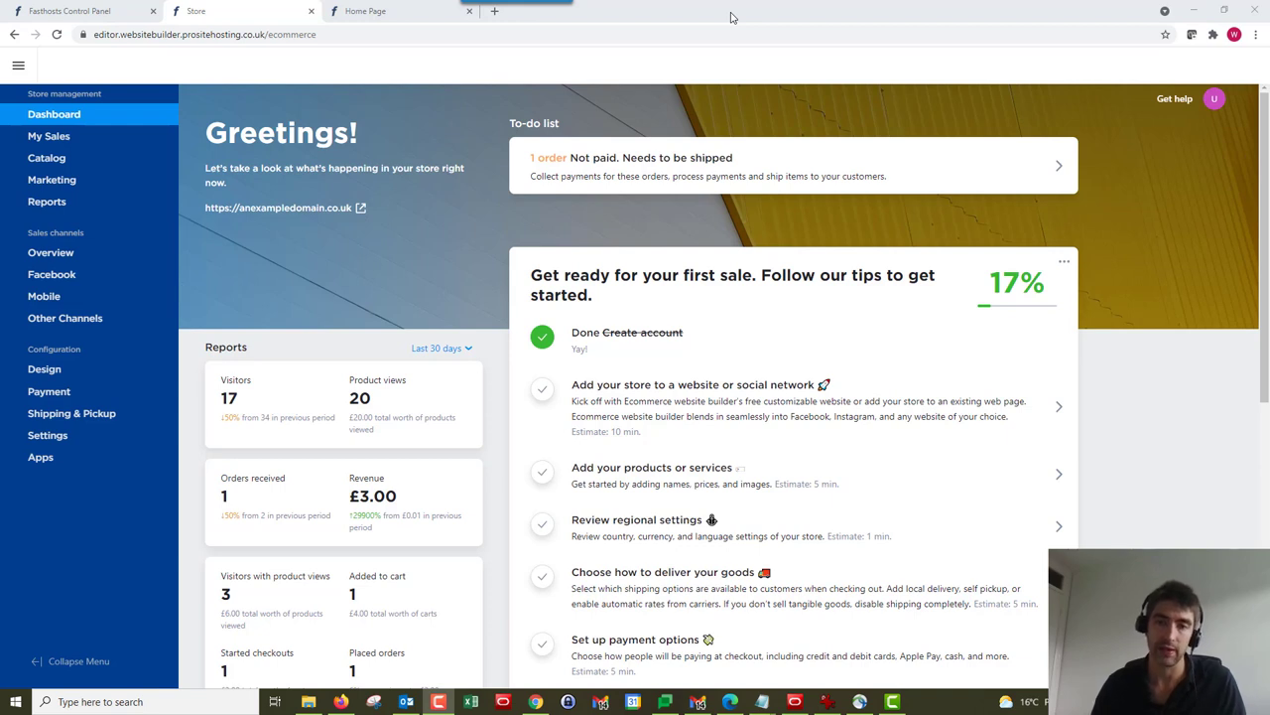
mouse_move(757, 111)
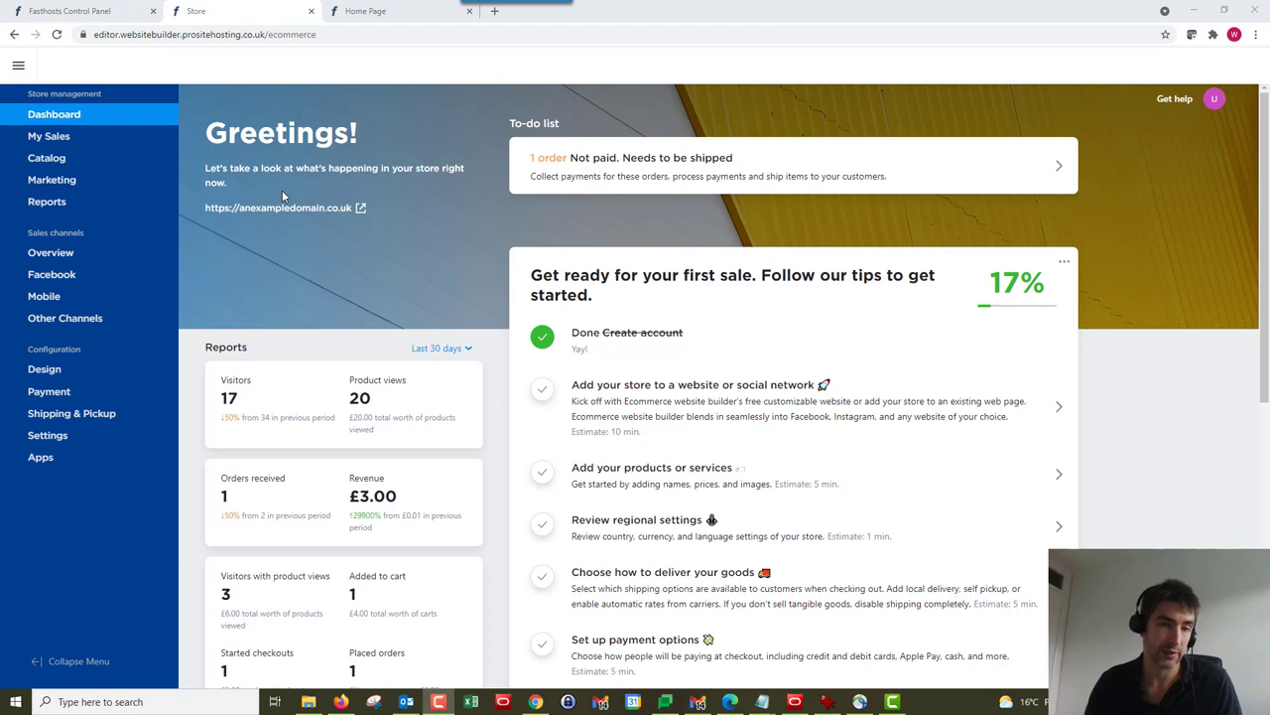
mouse_move(571, 179)
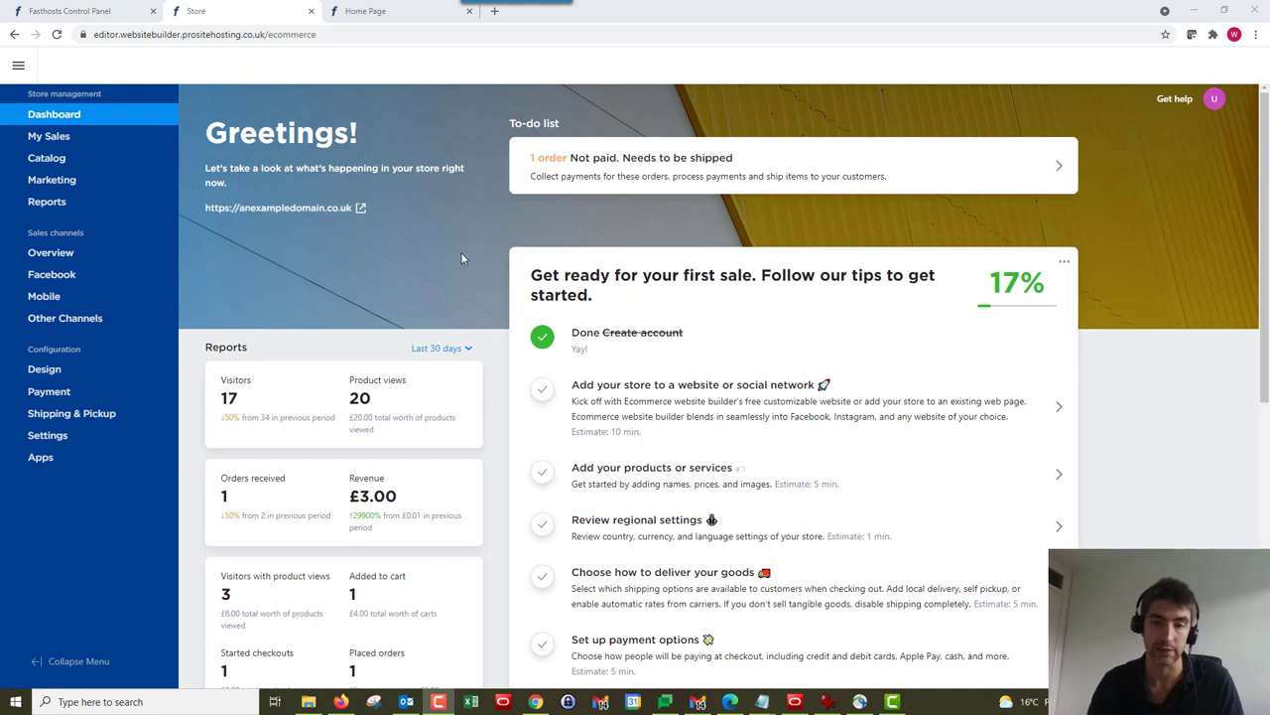
mouse_move(497, 155)
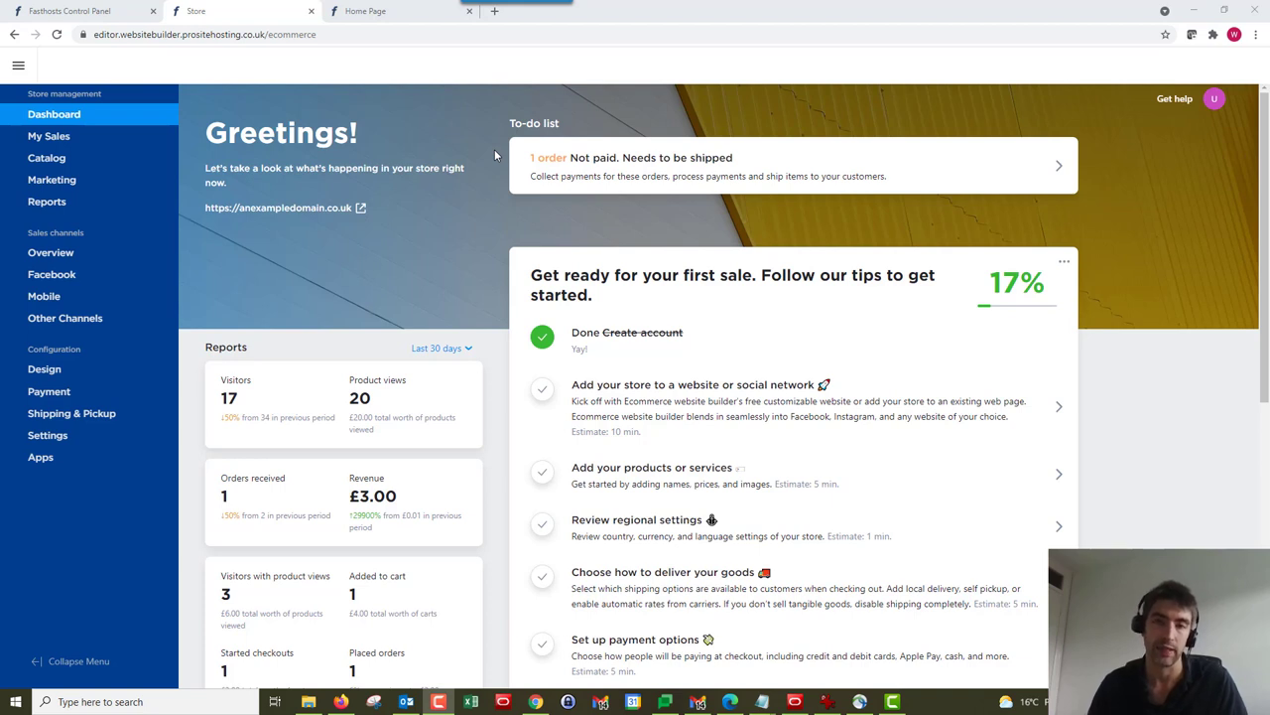
mouse_move(485, 204)
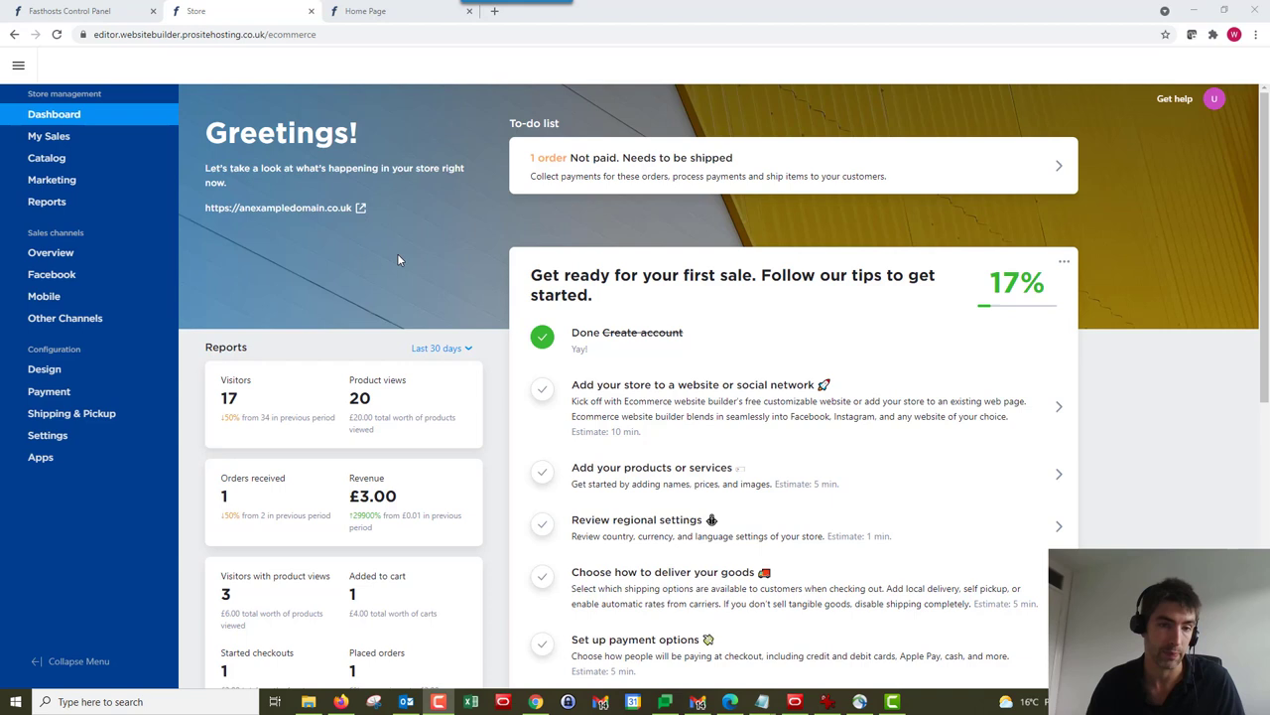
mouse_move(321, 252)
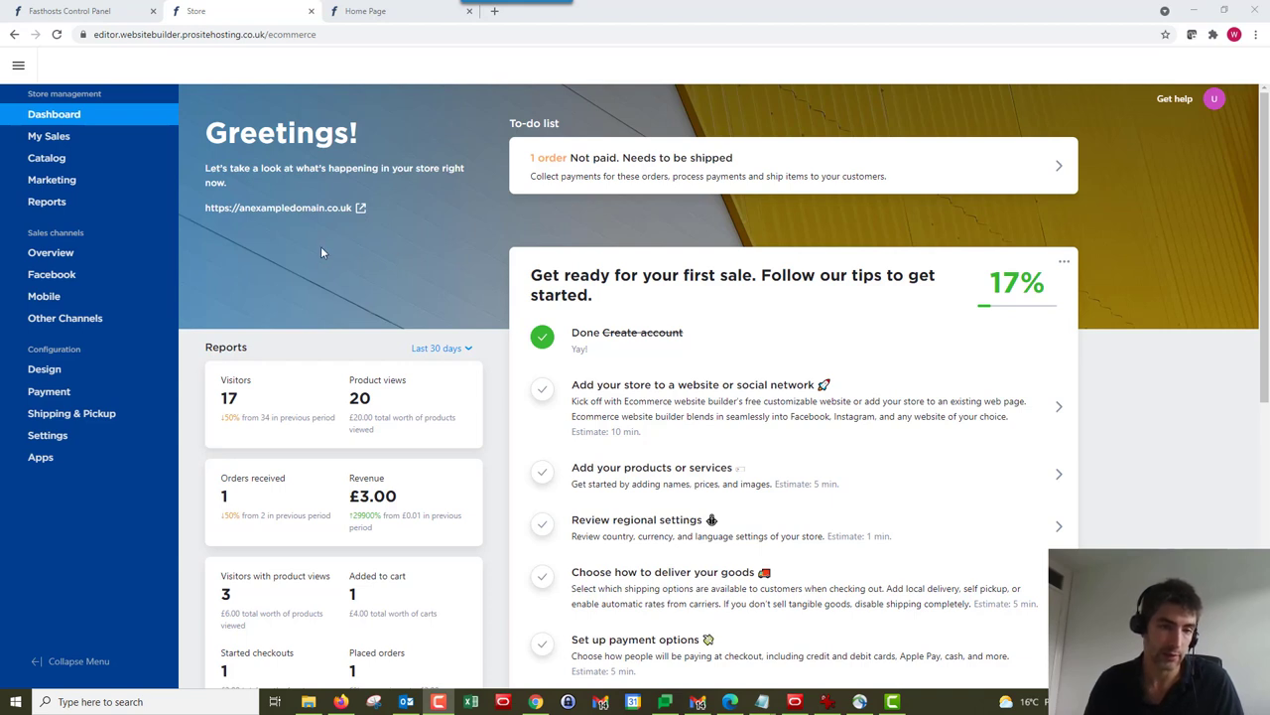
- Open My Sales orders and show the filters for status, date, payment, fulfilment and shipping
click(48, 136)
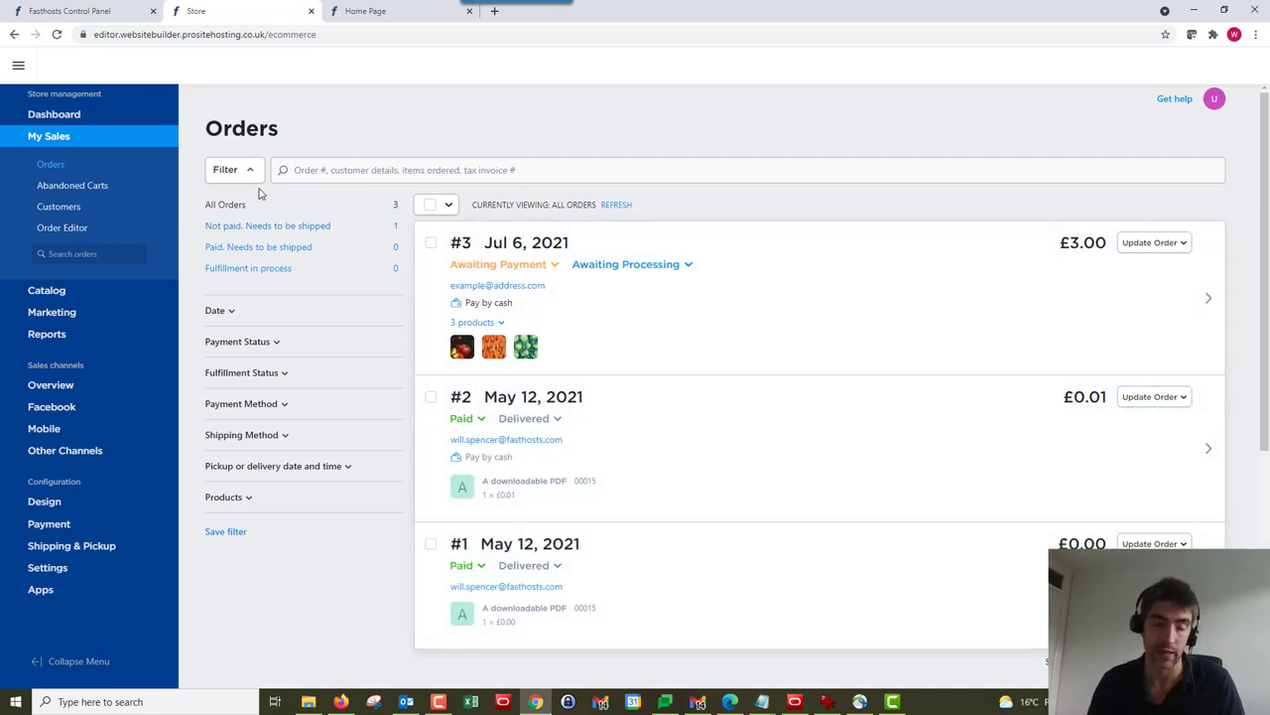
click(233, 169)
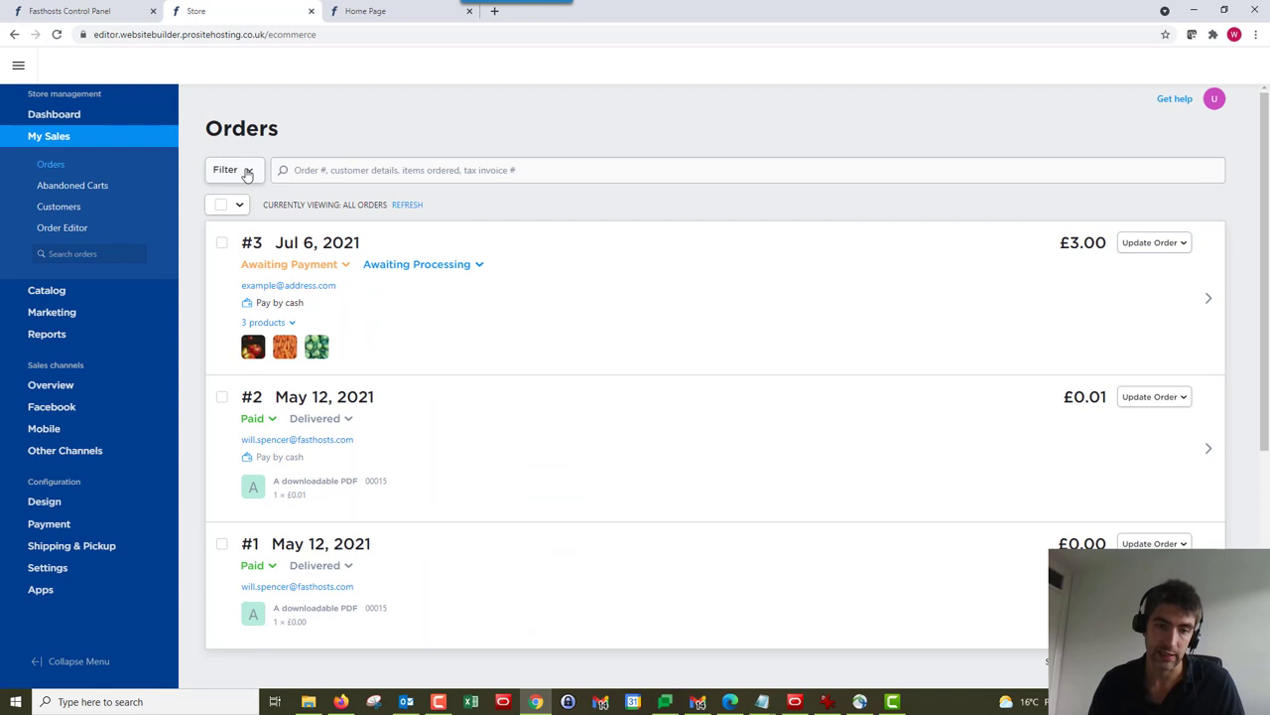
click(226, 169)
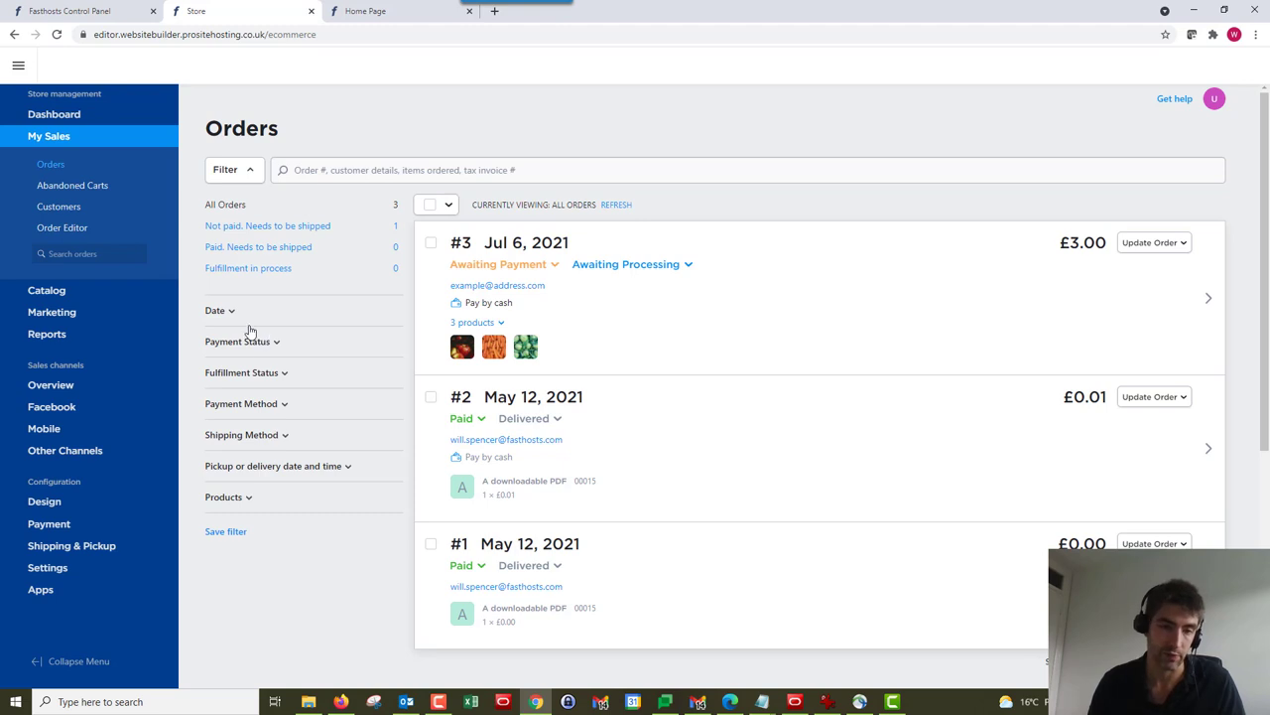
mouse_move(274, 377)
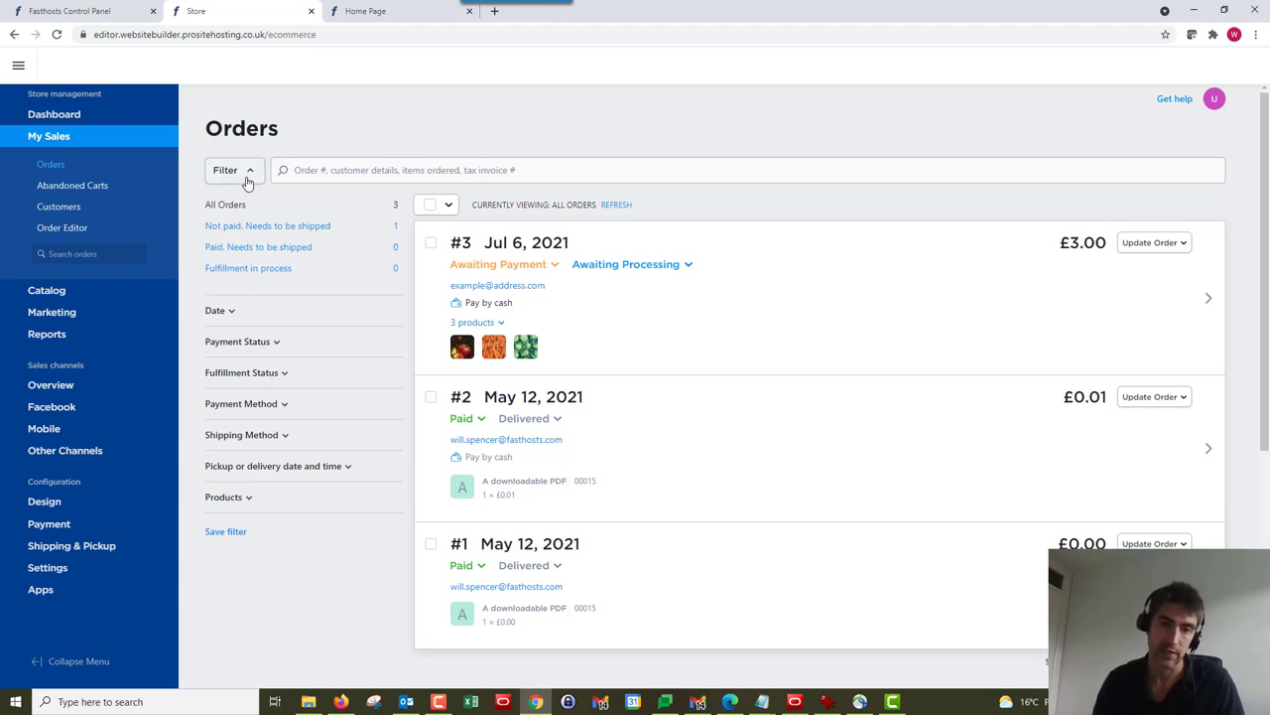
click(235, 170)
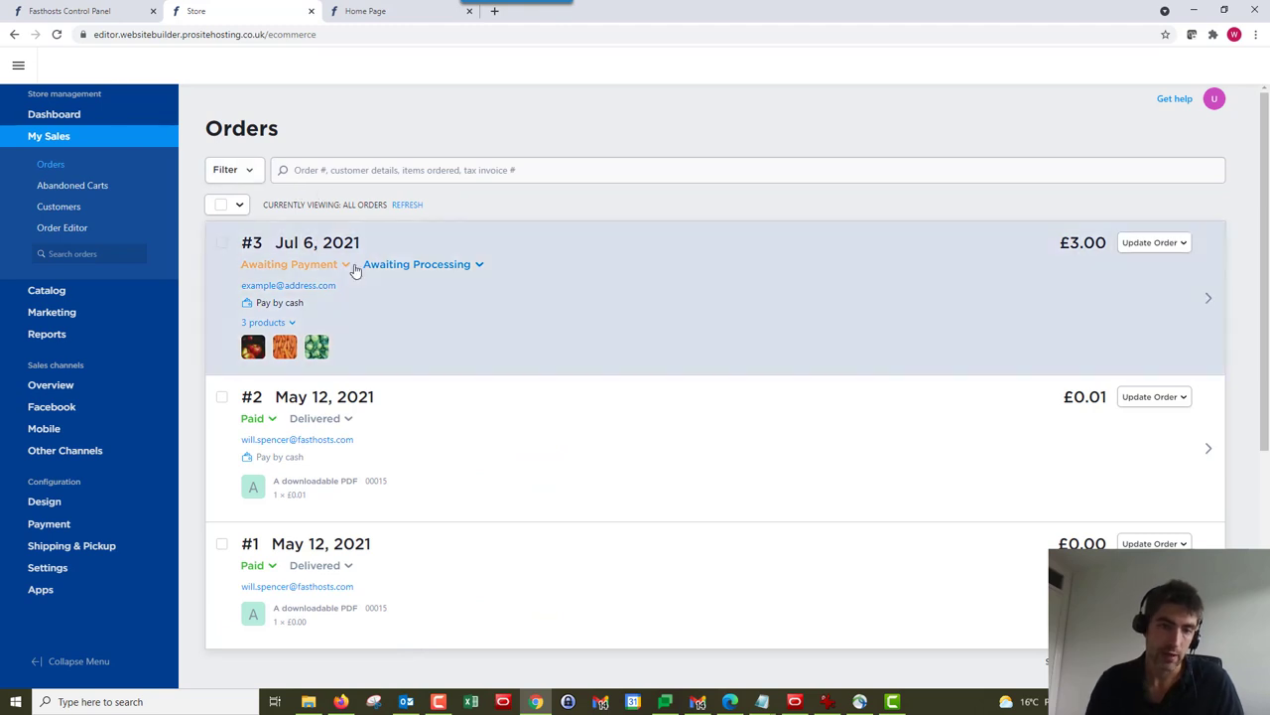
click(288, 264)
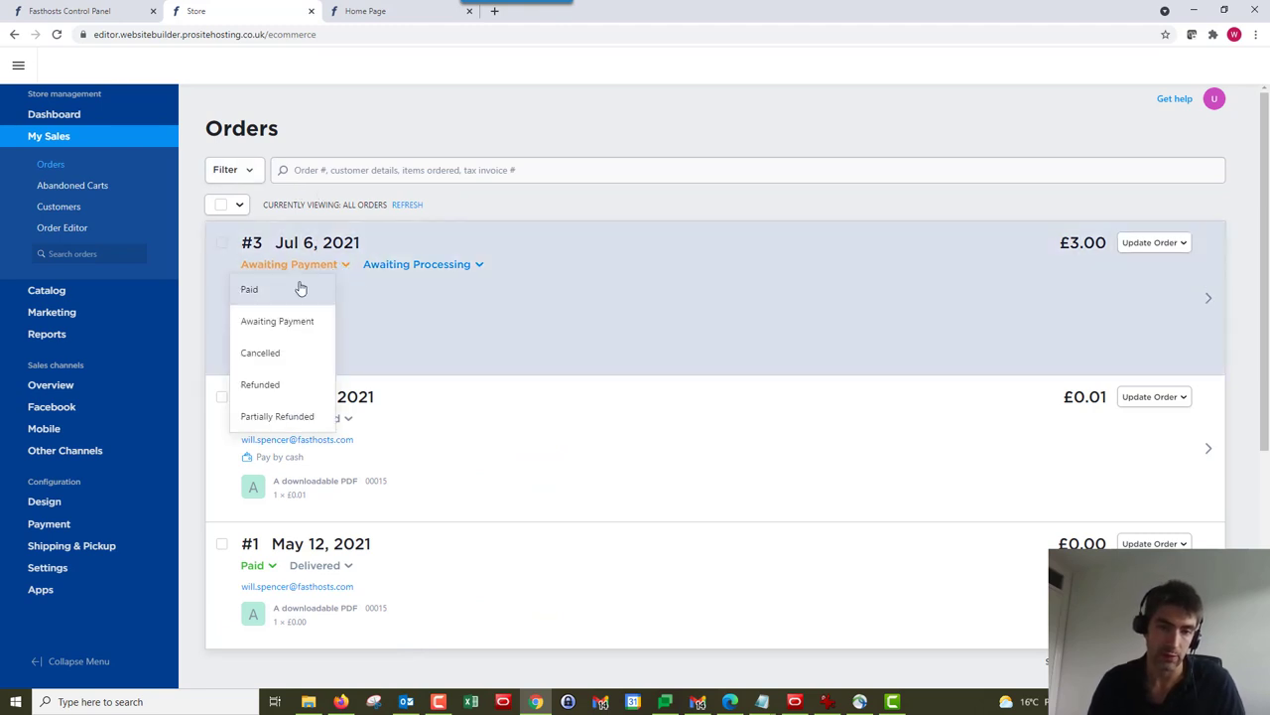
mouse_move(261, 352)
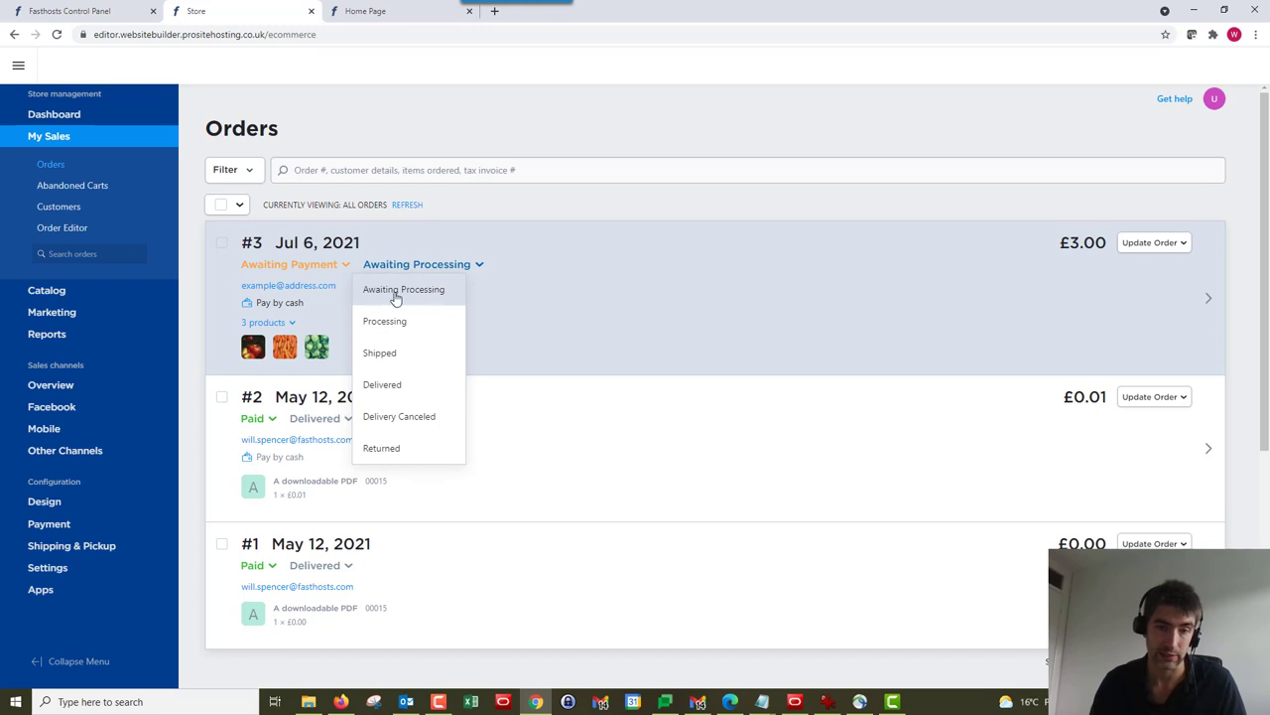
mouse_move(419, 299)
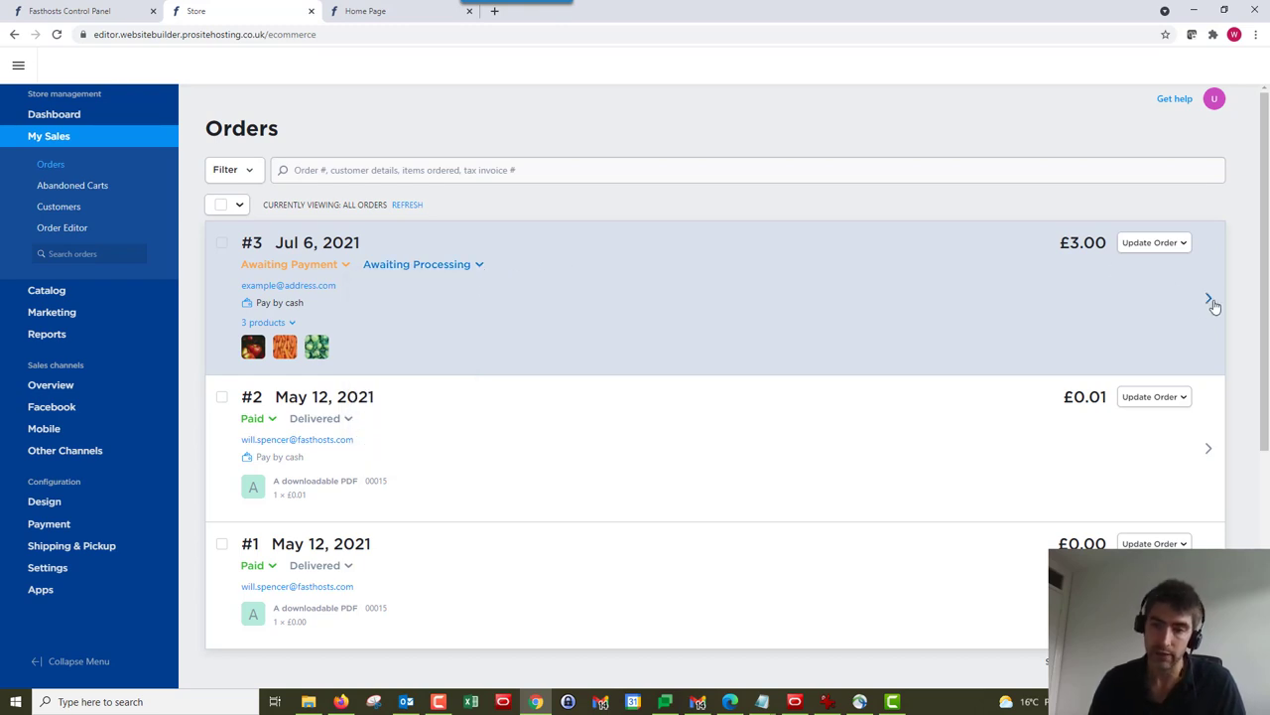
- Open order #3's detail page and scroll through its items, customer and payment details
click(1208, 297)
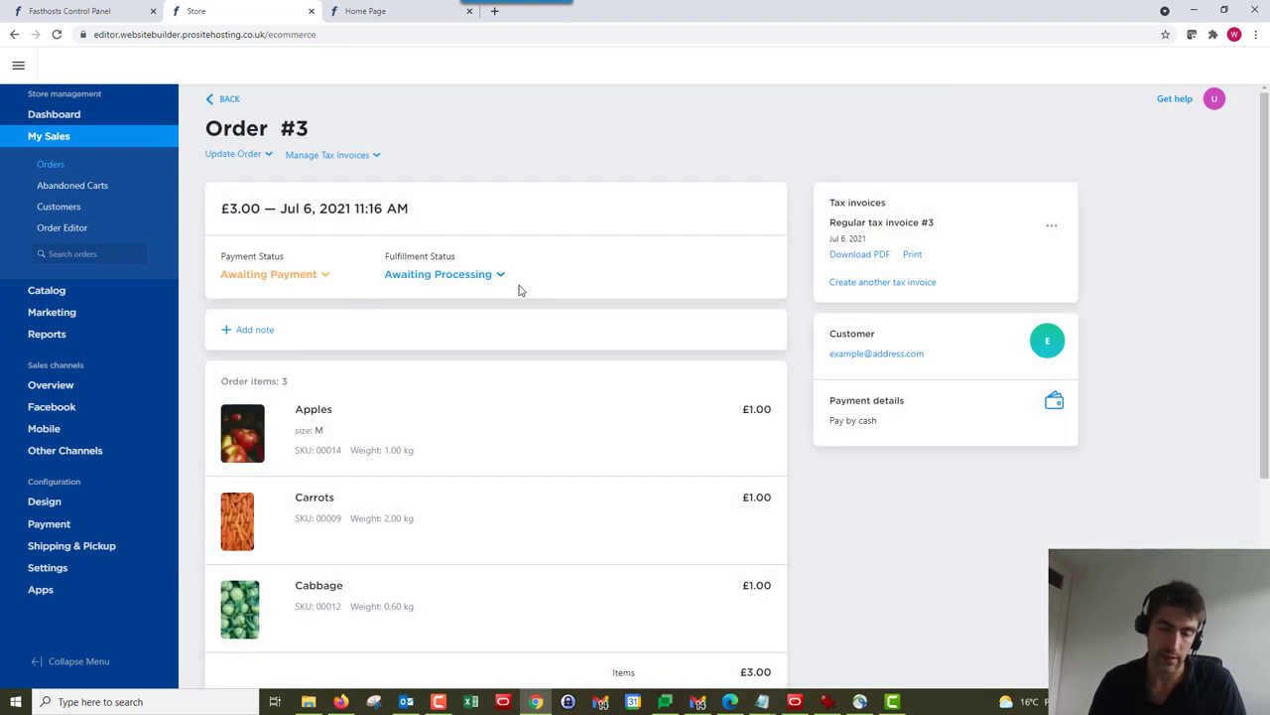
scroll(down, 3)
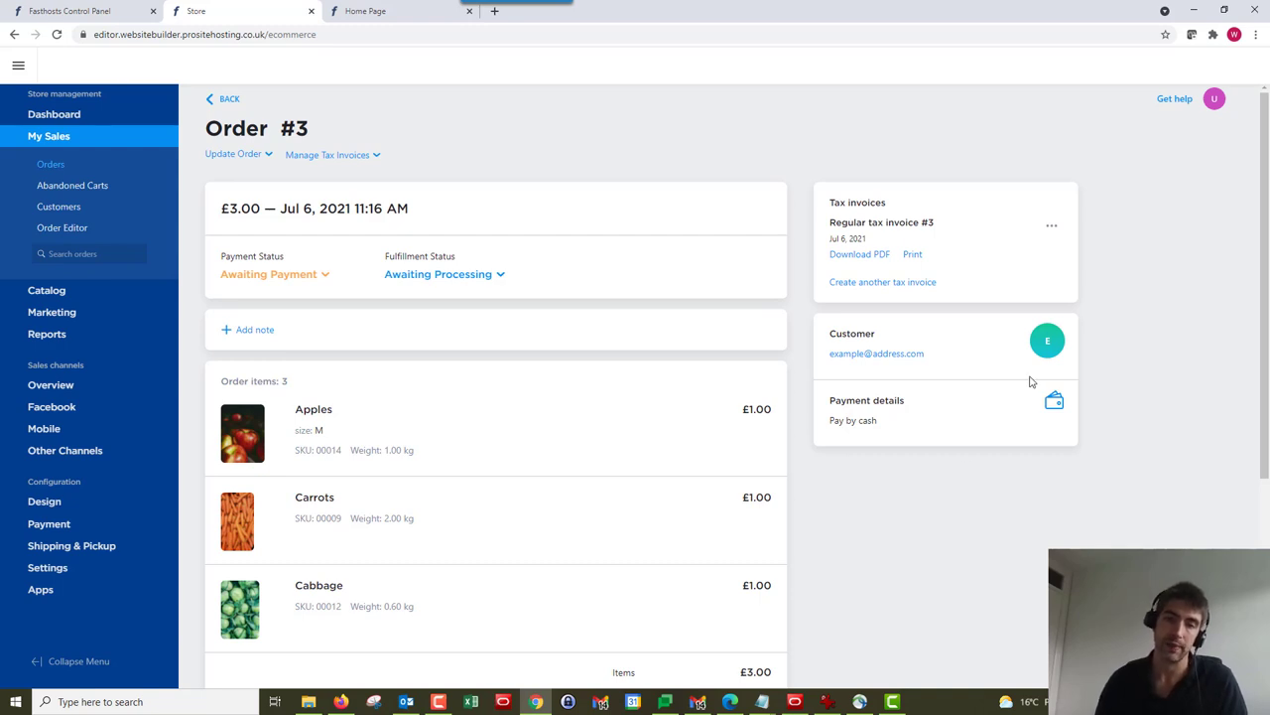
mouse_move(1026, 405)
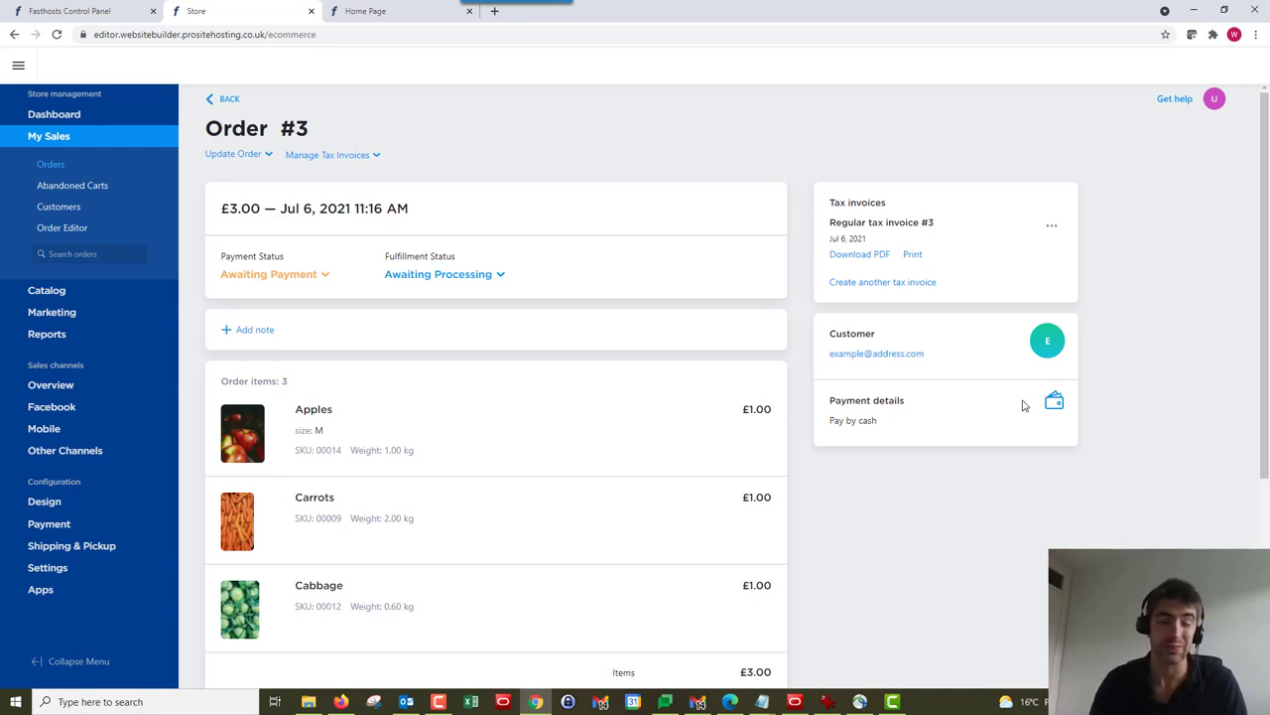
mouse_move(978, 372)
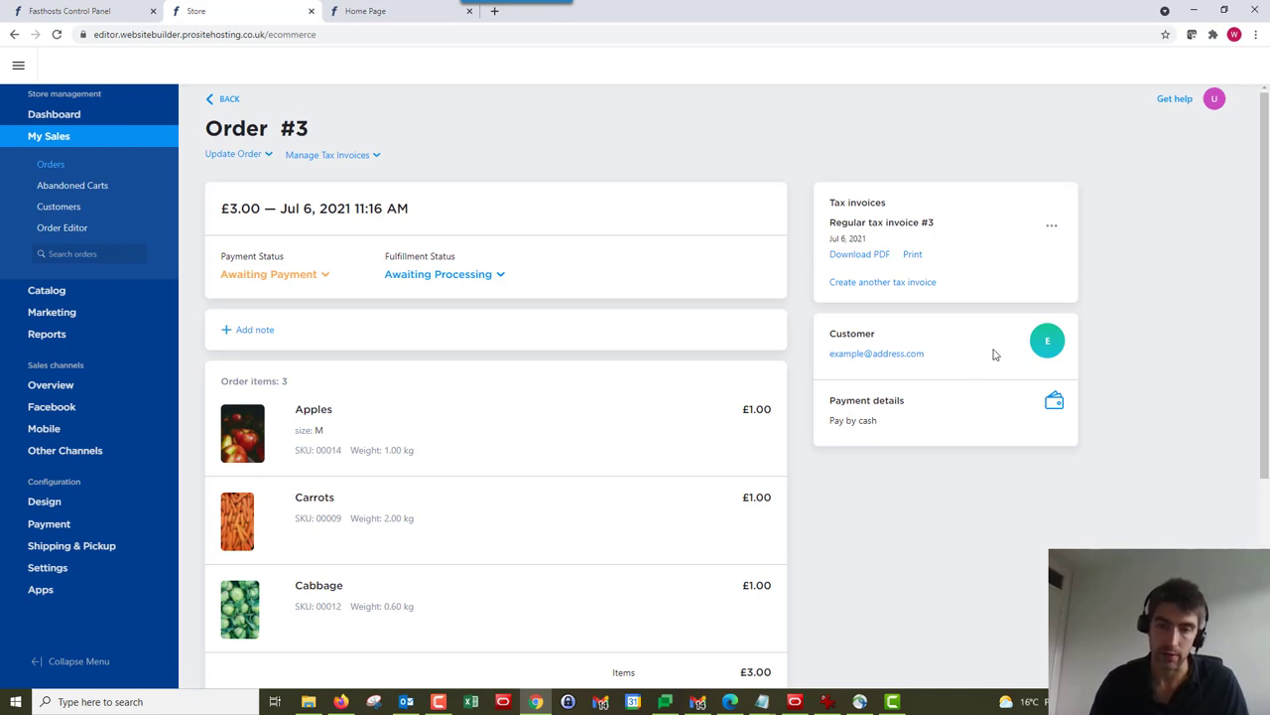
mouse_move(503, 345)
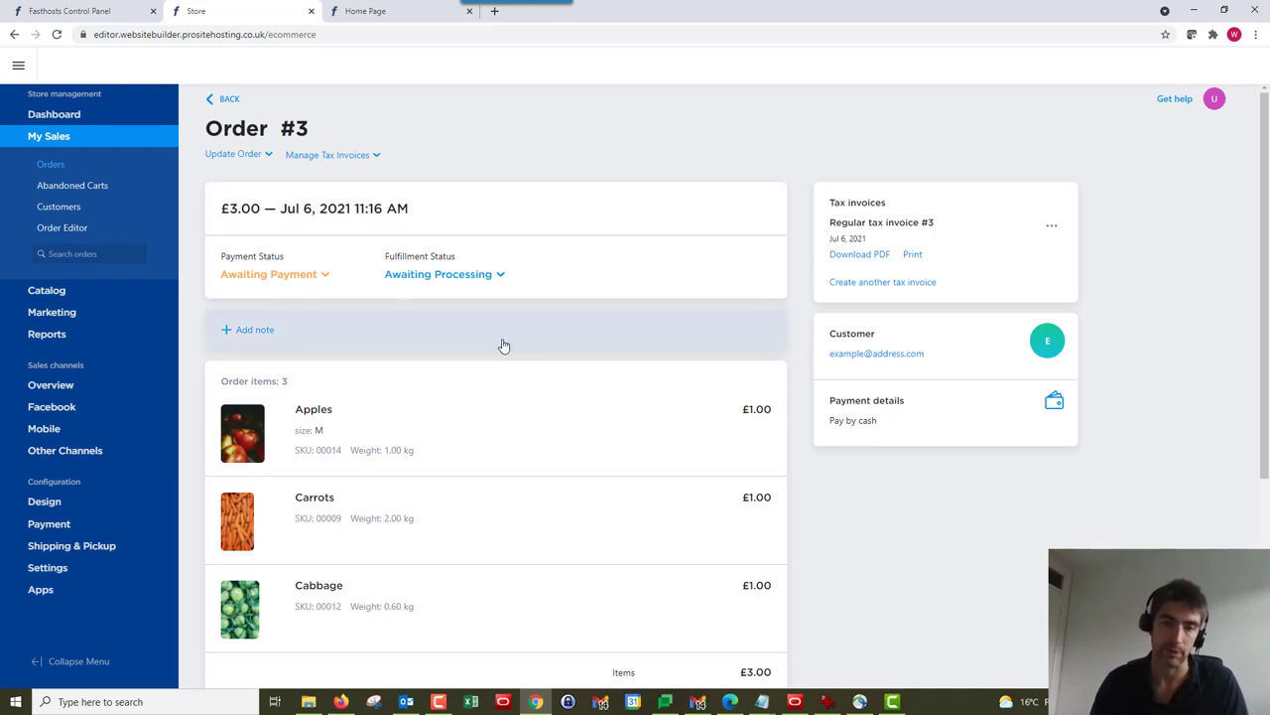
mouse_move(1047, 554)
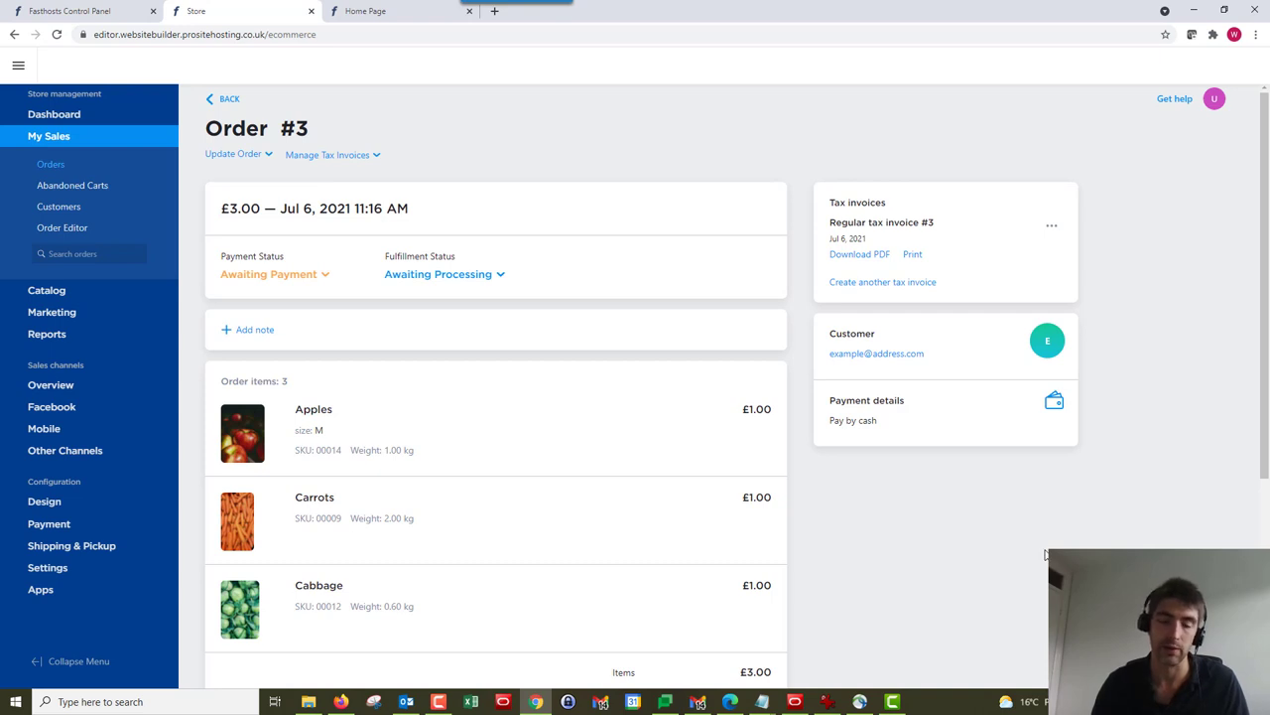
mouse_move(739, 444)
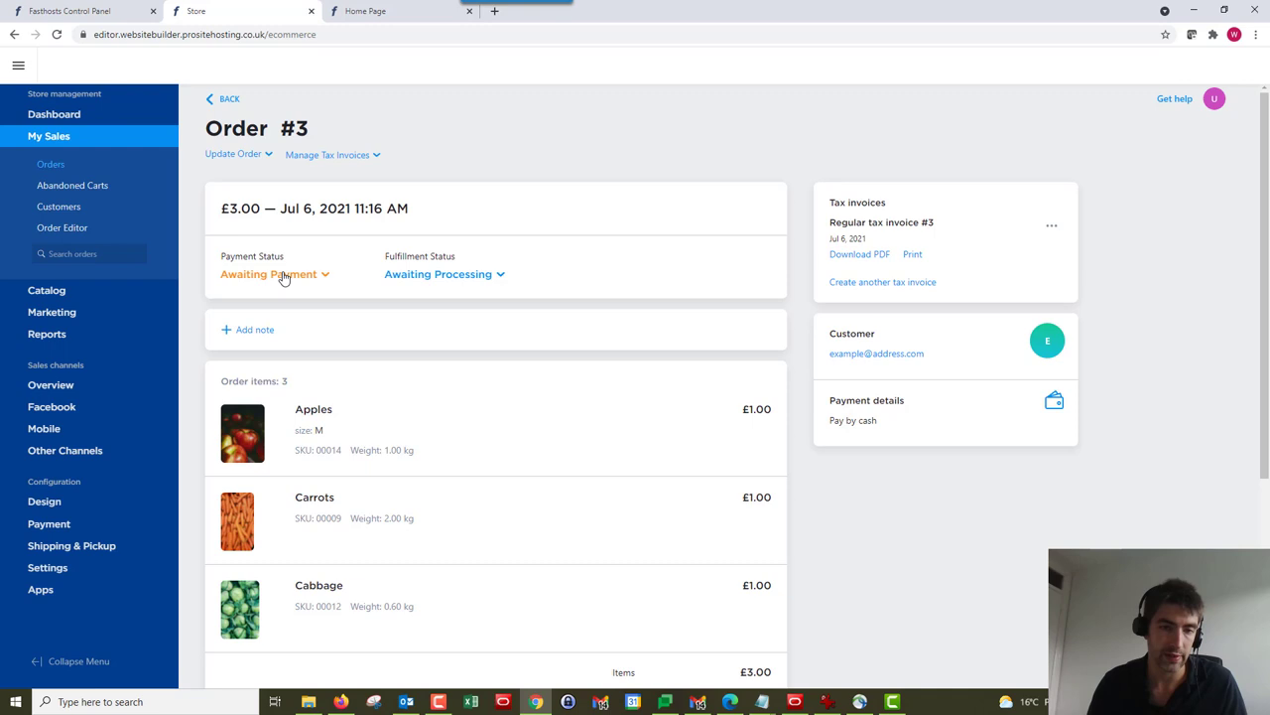
- Set order #3's payment to Paid and fulfillment to Shipped, then review the totals
click(275, 274)
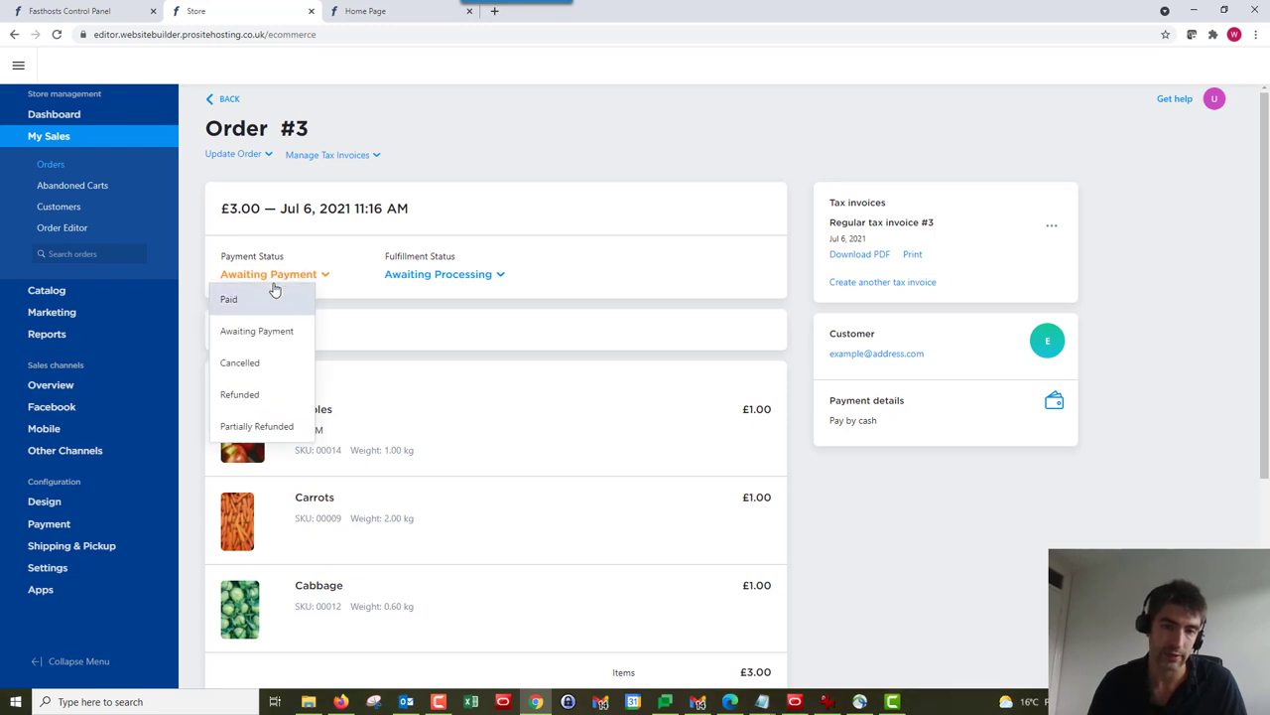
click(228, 298)
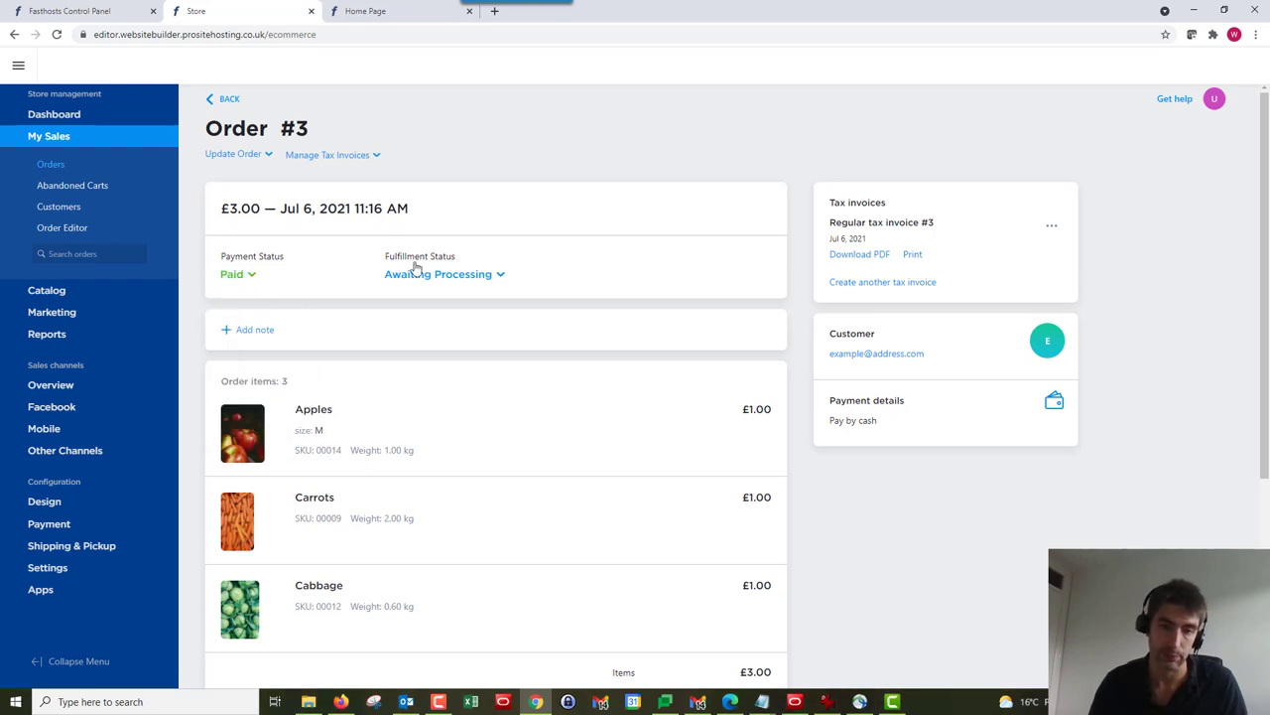
click(443, 274)
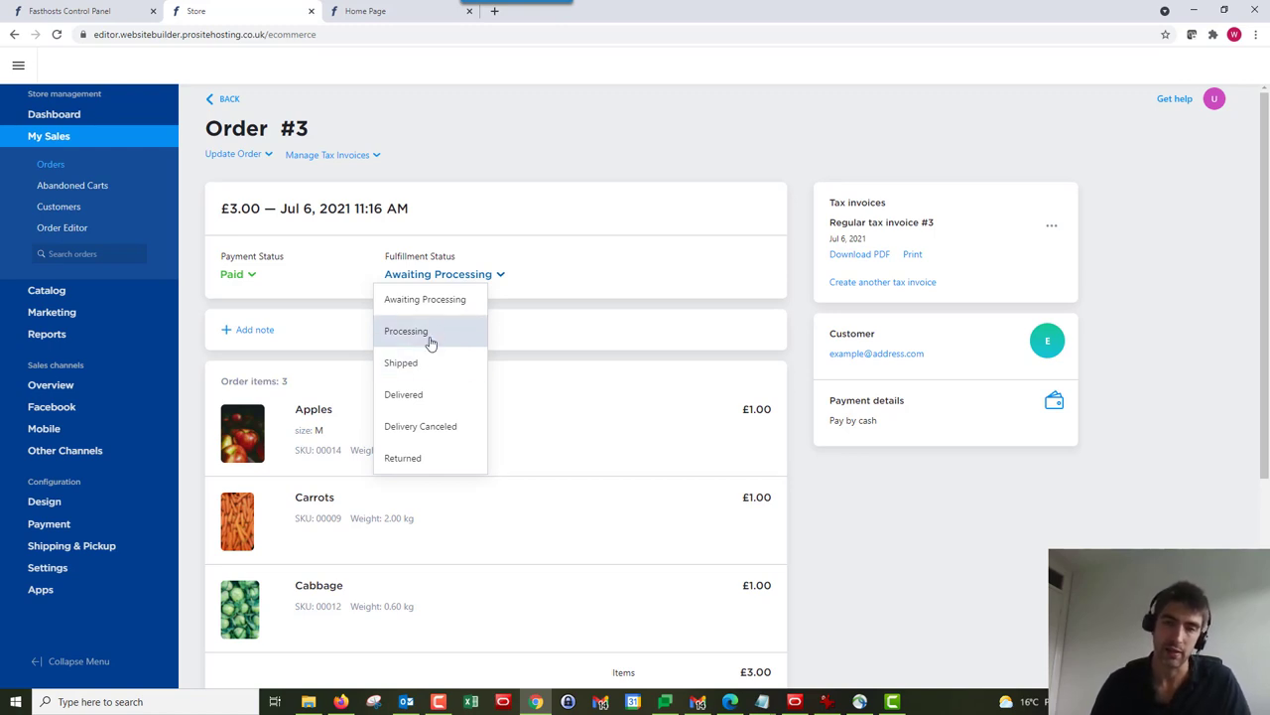
mouse_move(421, 371)
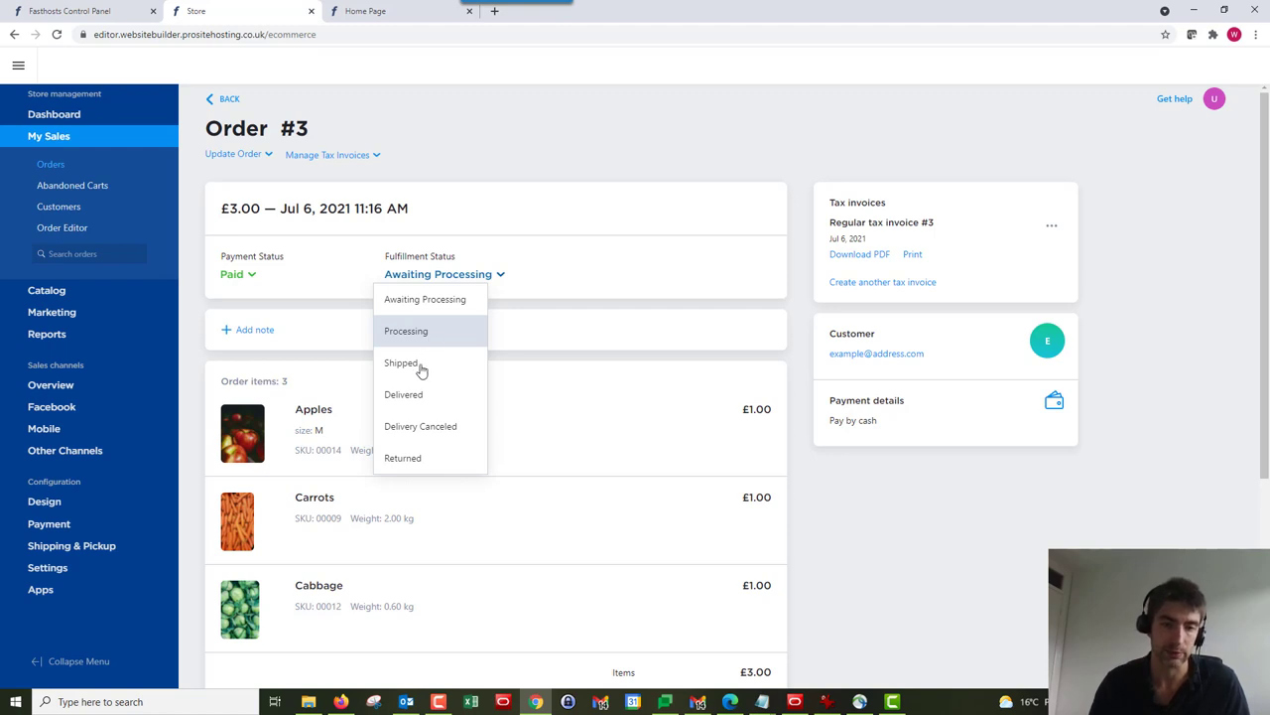
mouse_move(402, 362)
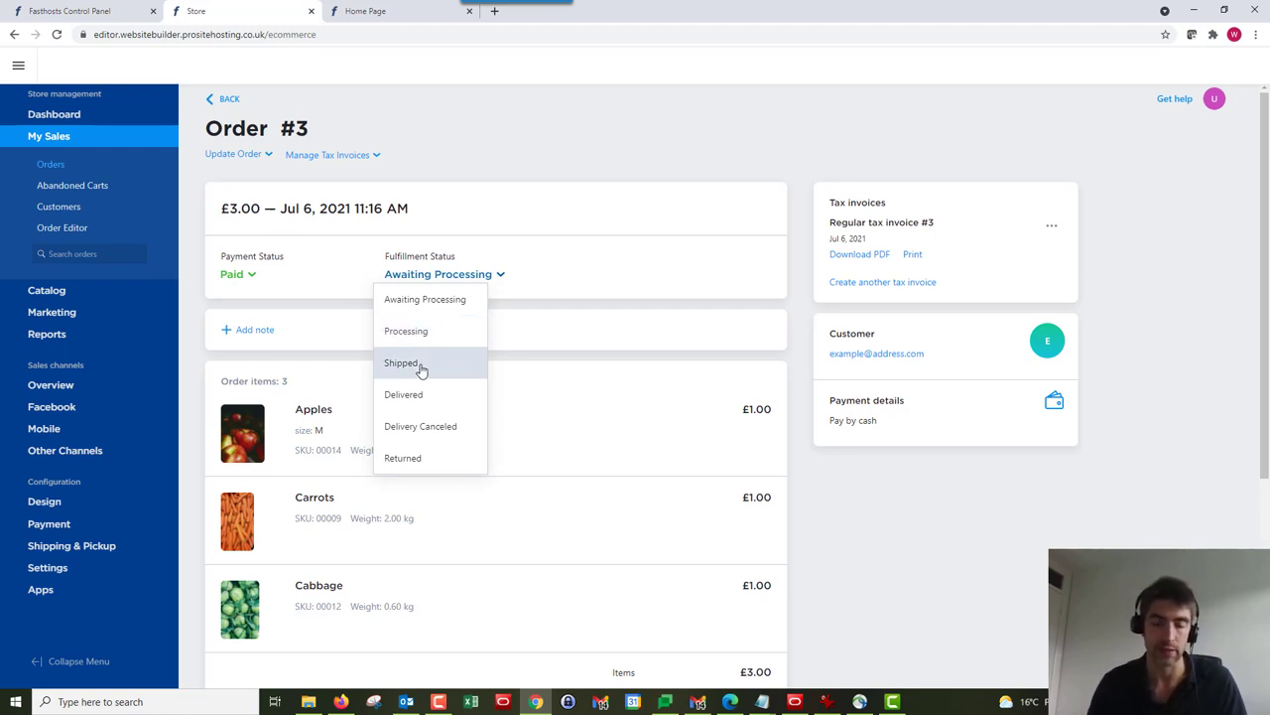
click(402, 362)
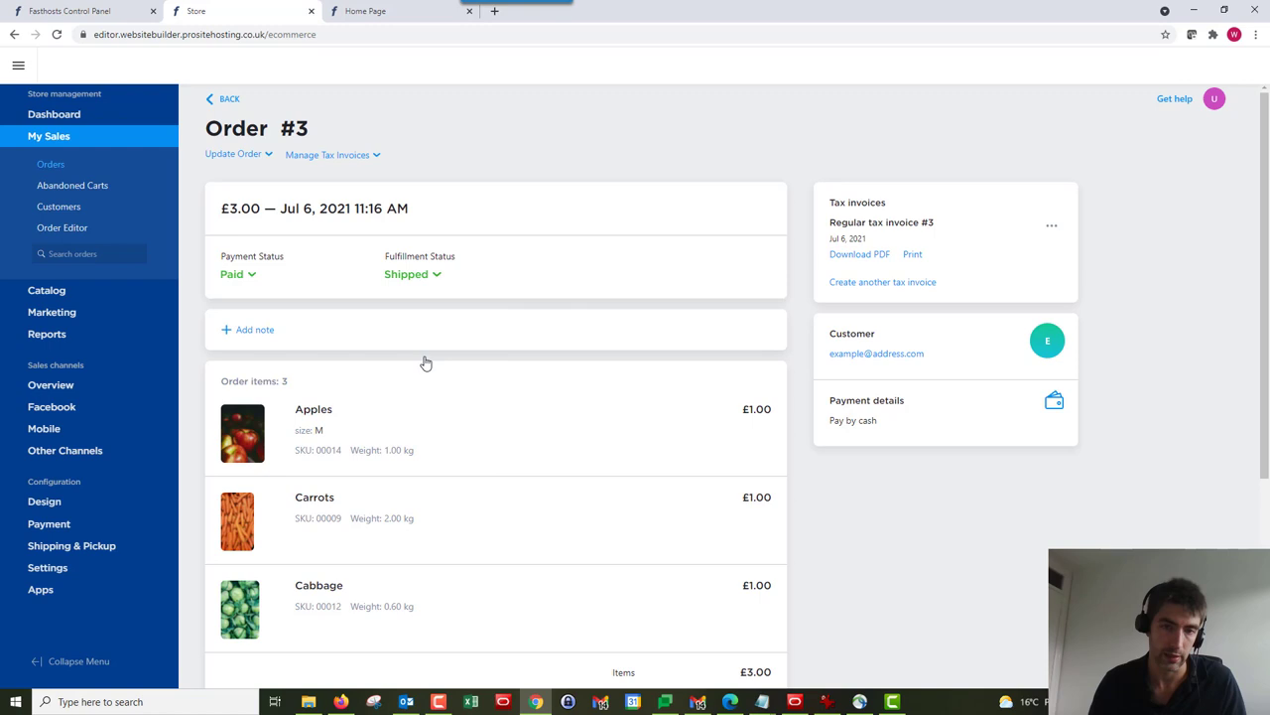
mouse_move(528, 271)
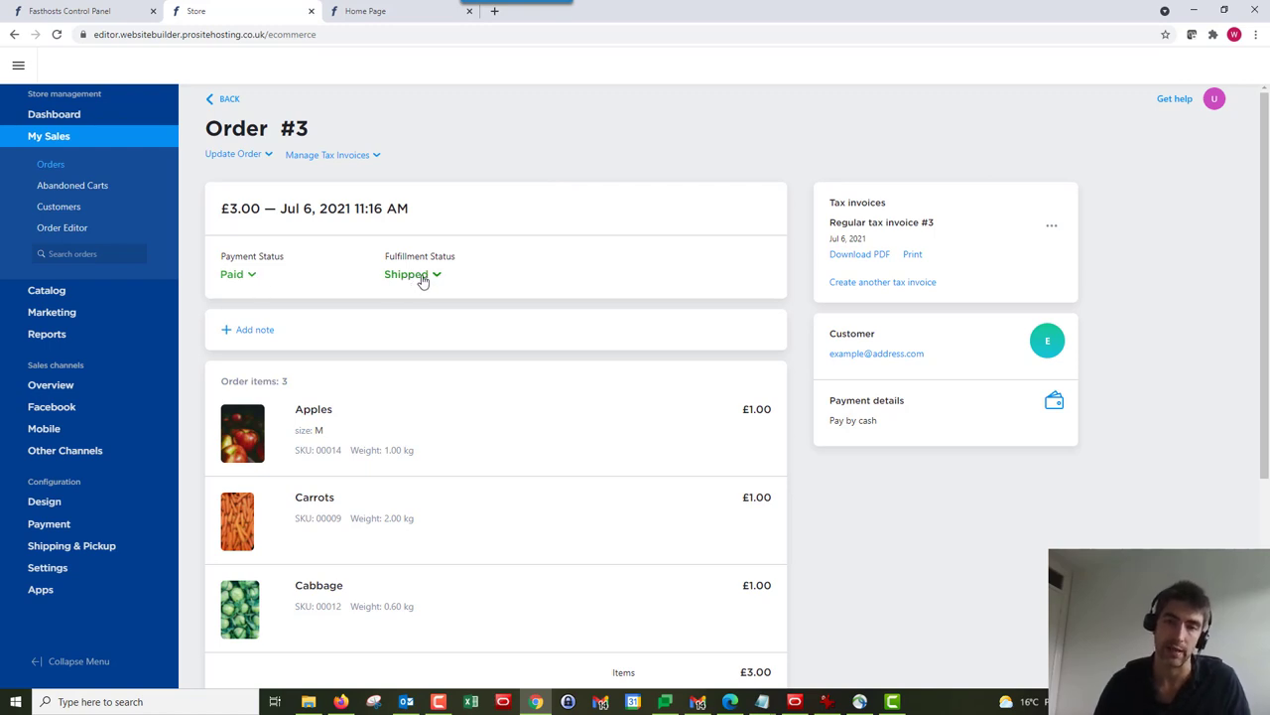
mouse_move(465, 421)
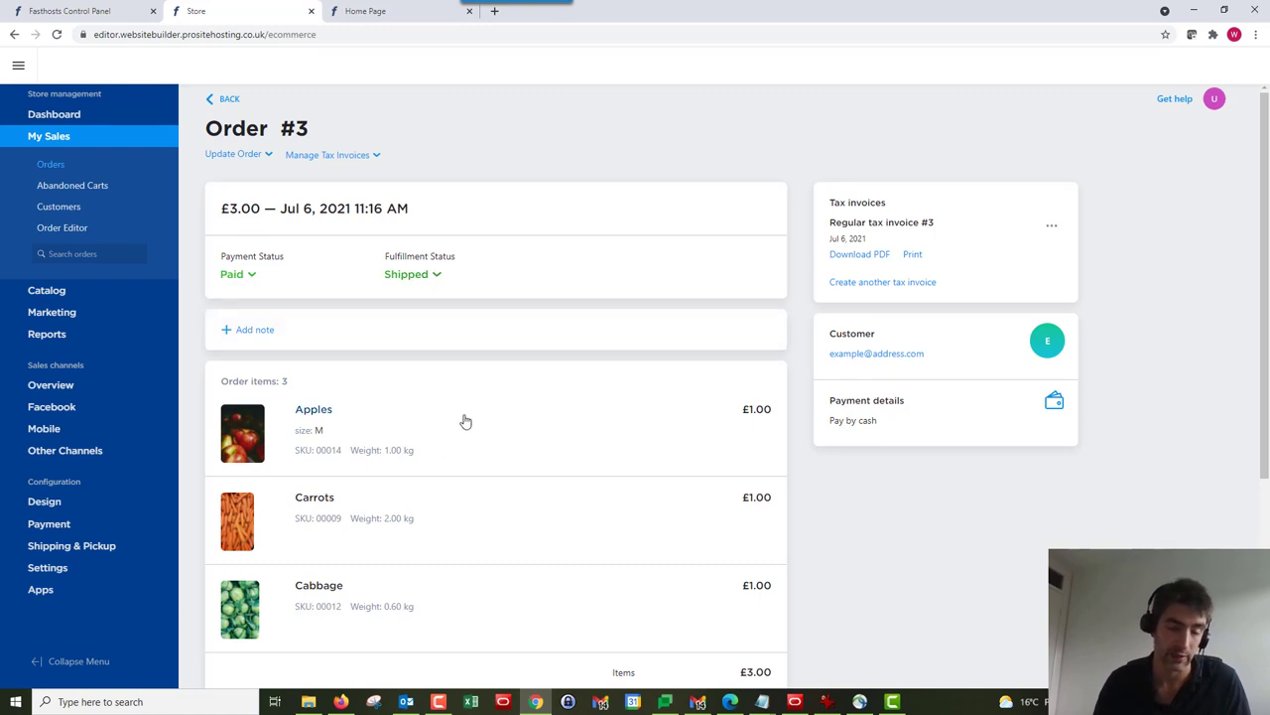
mouse_move(462, 406)
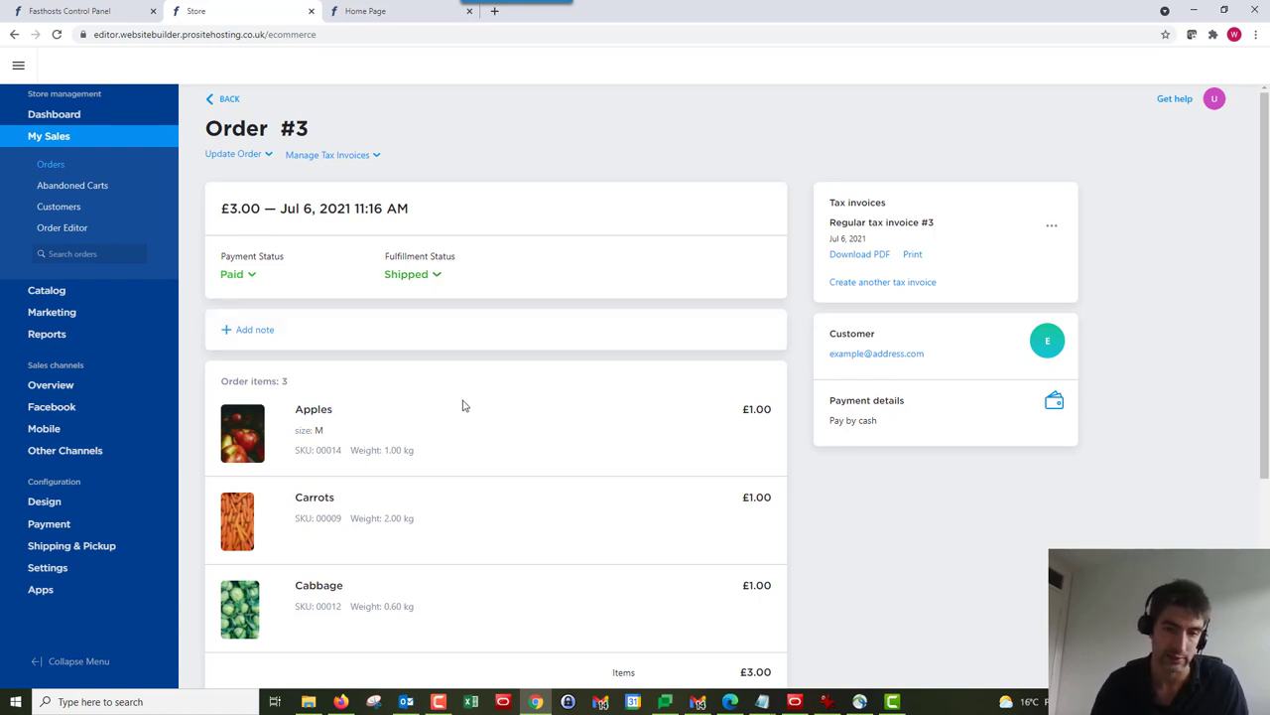
scroll(down, 3)
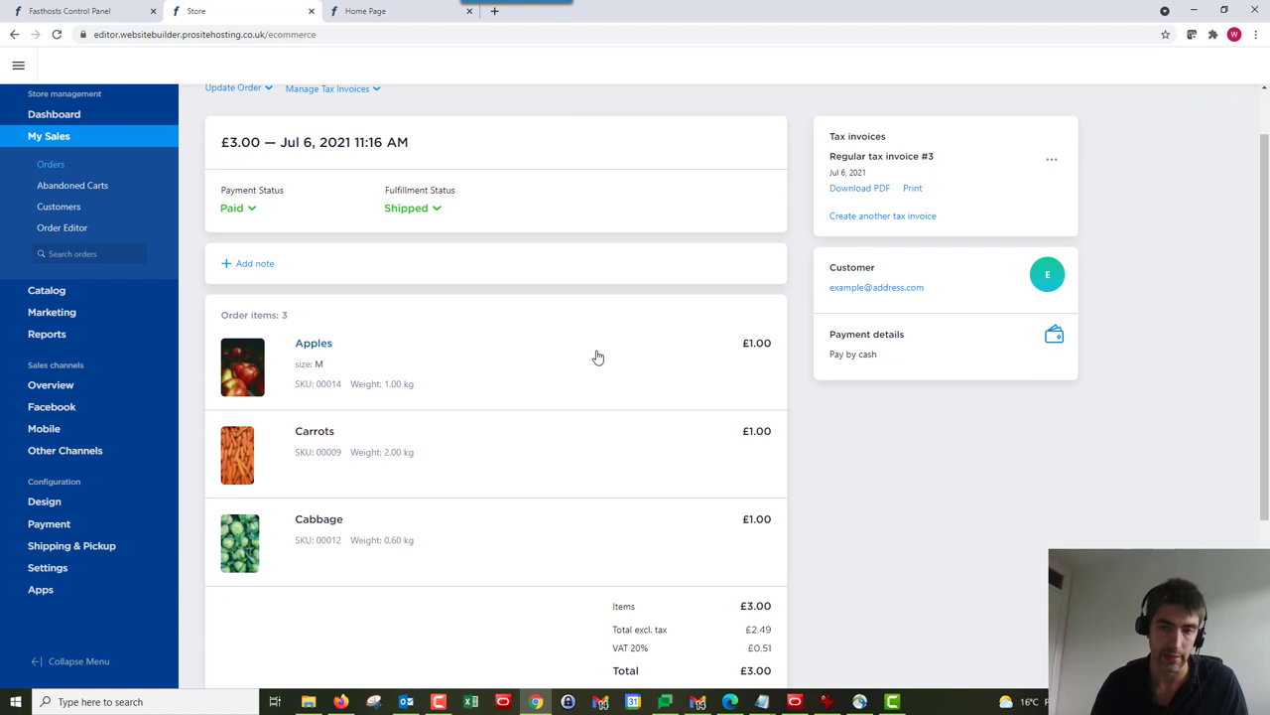
scroll(down, 3)
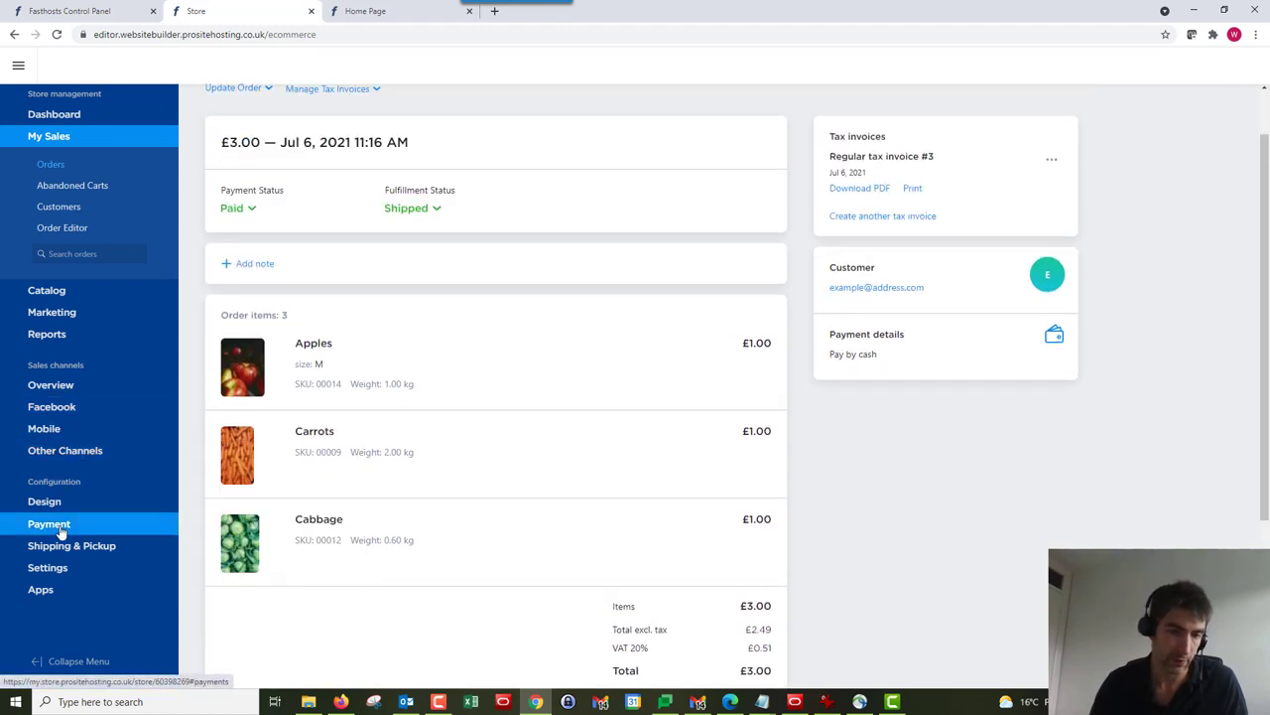
- Open Settings > Notifications and review the customer order email toggles
click(48, 567)
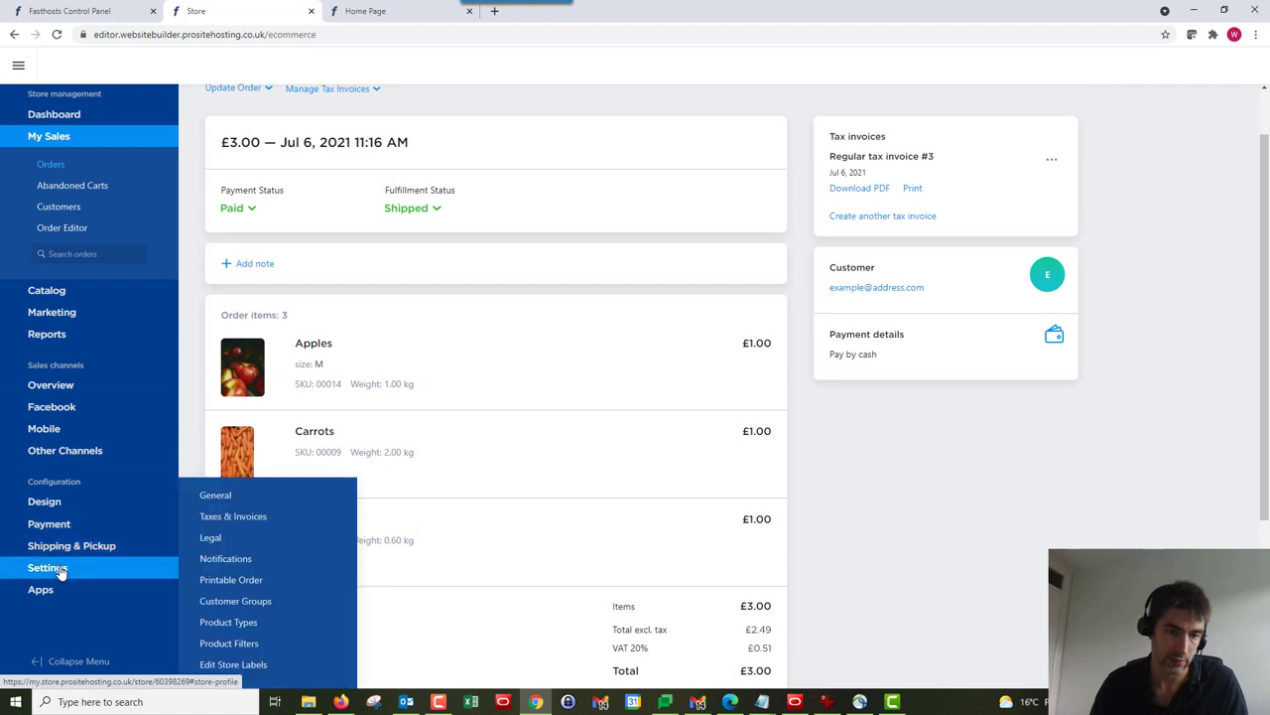
mouse_move(226, 558)
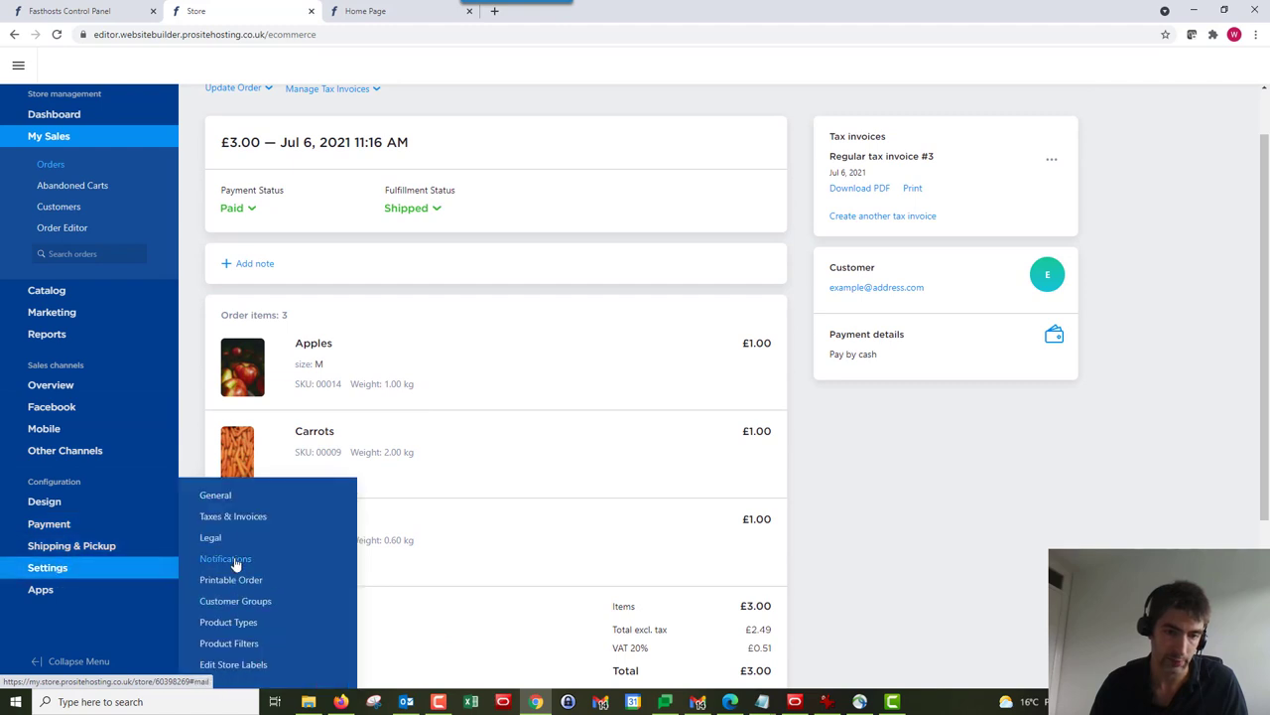
click(225, 558)
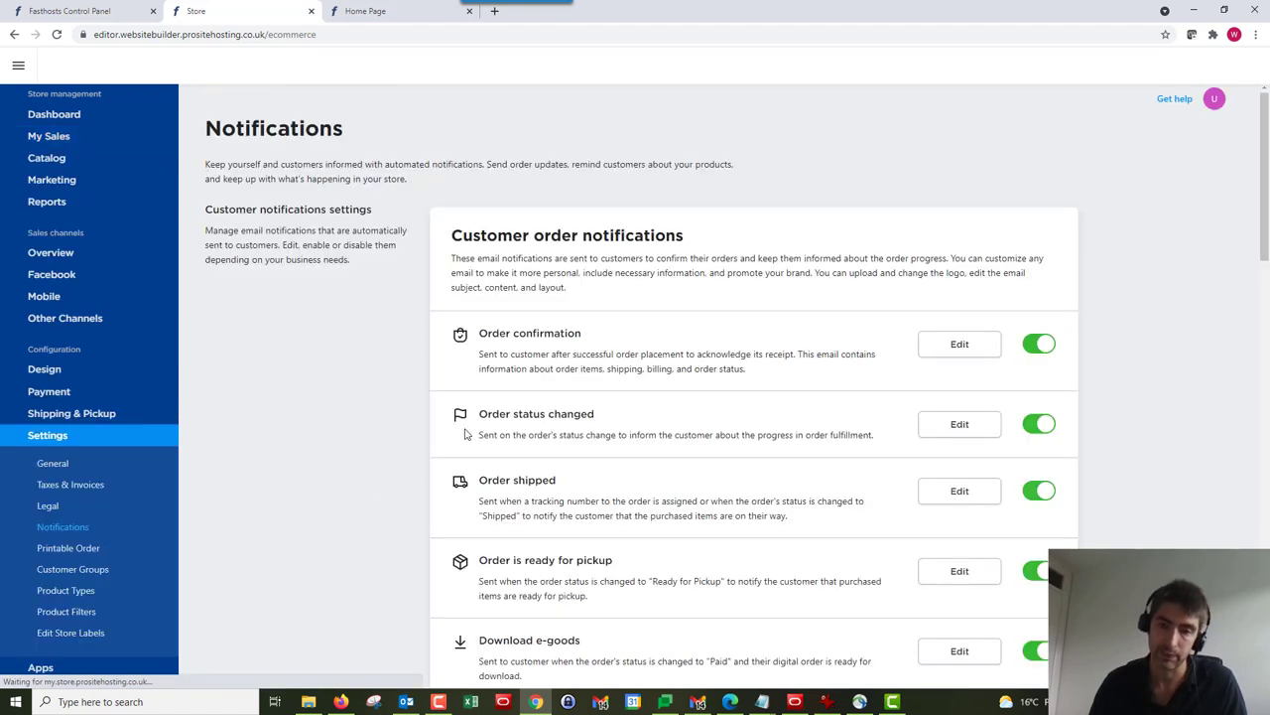
scroll(down, 3)
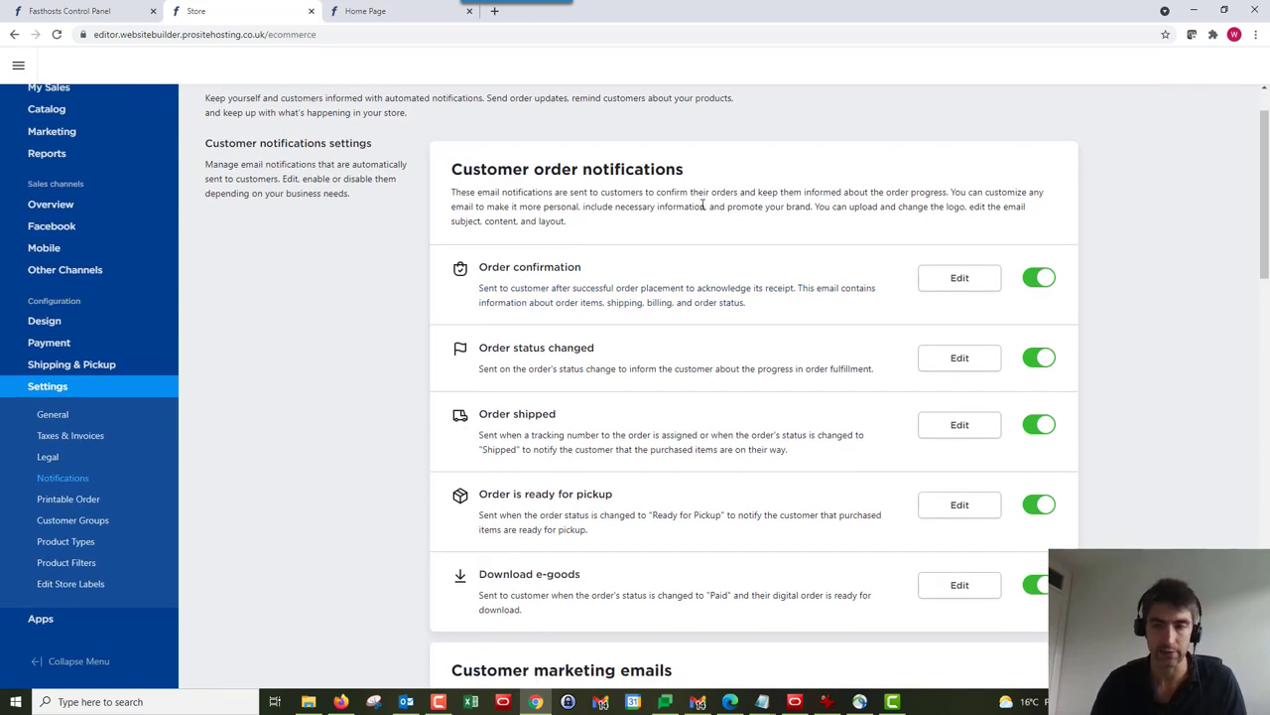
mouse_move(873, 425)
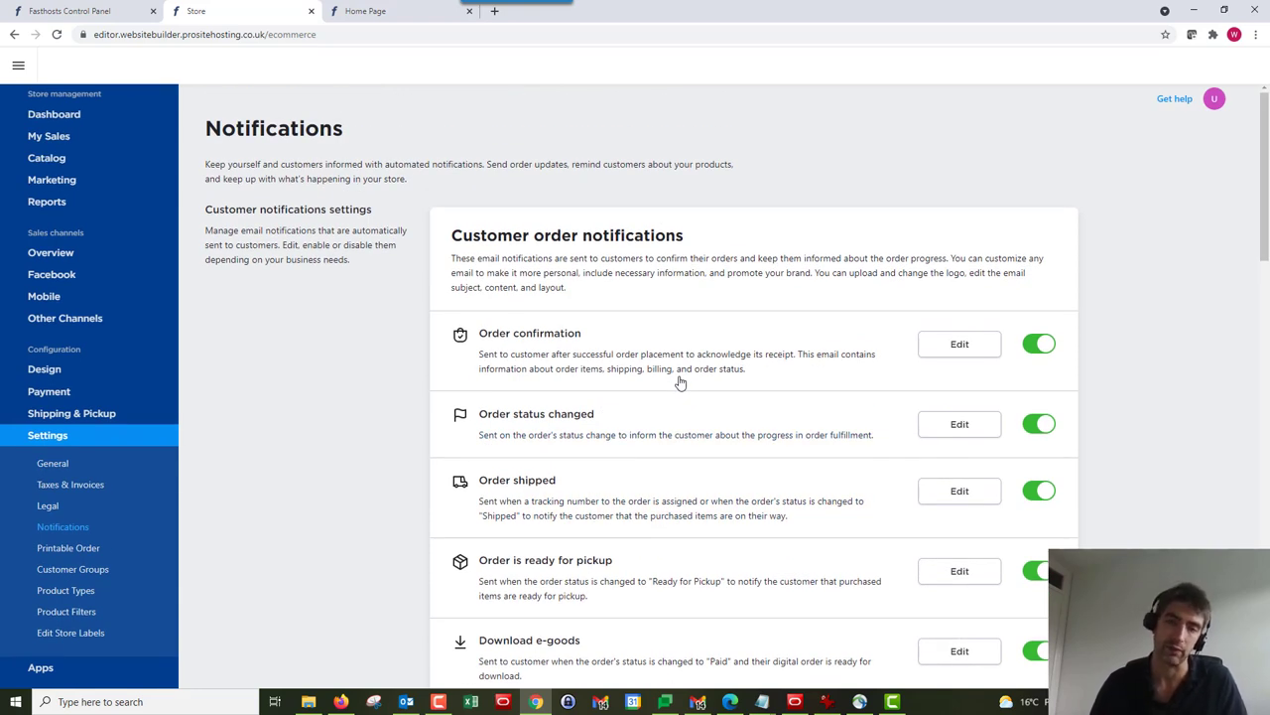
mouse_move(203, 332)
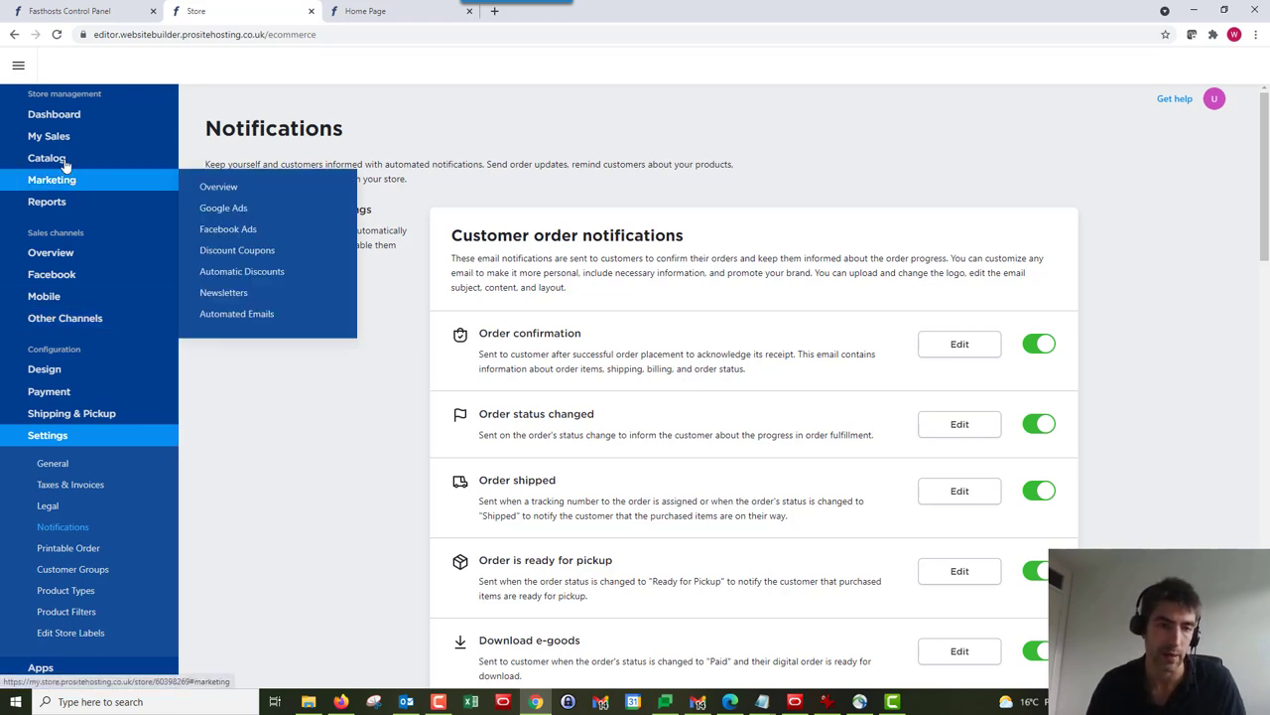
- Back in the Orders list, tick orders #3, #2 and #1
click(49, 136)
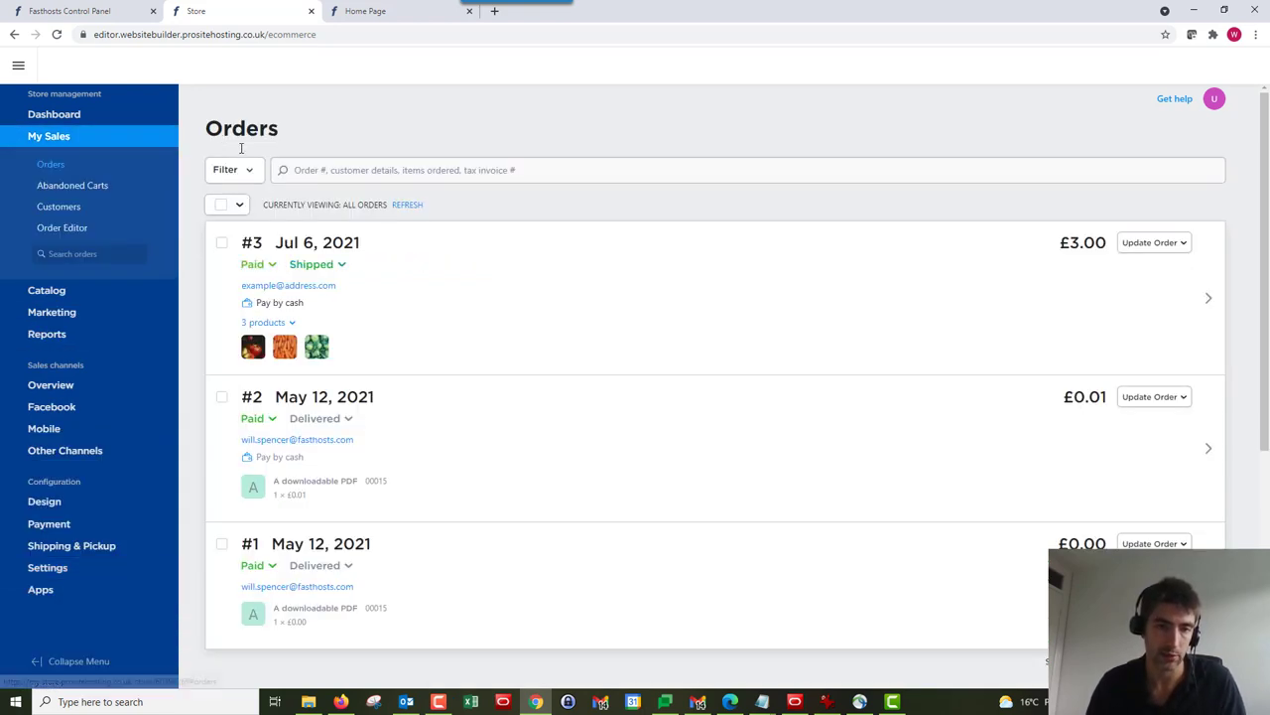
mouse_move(223, 246)
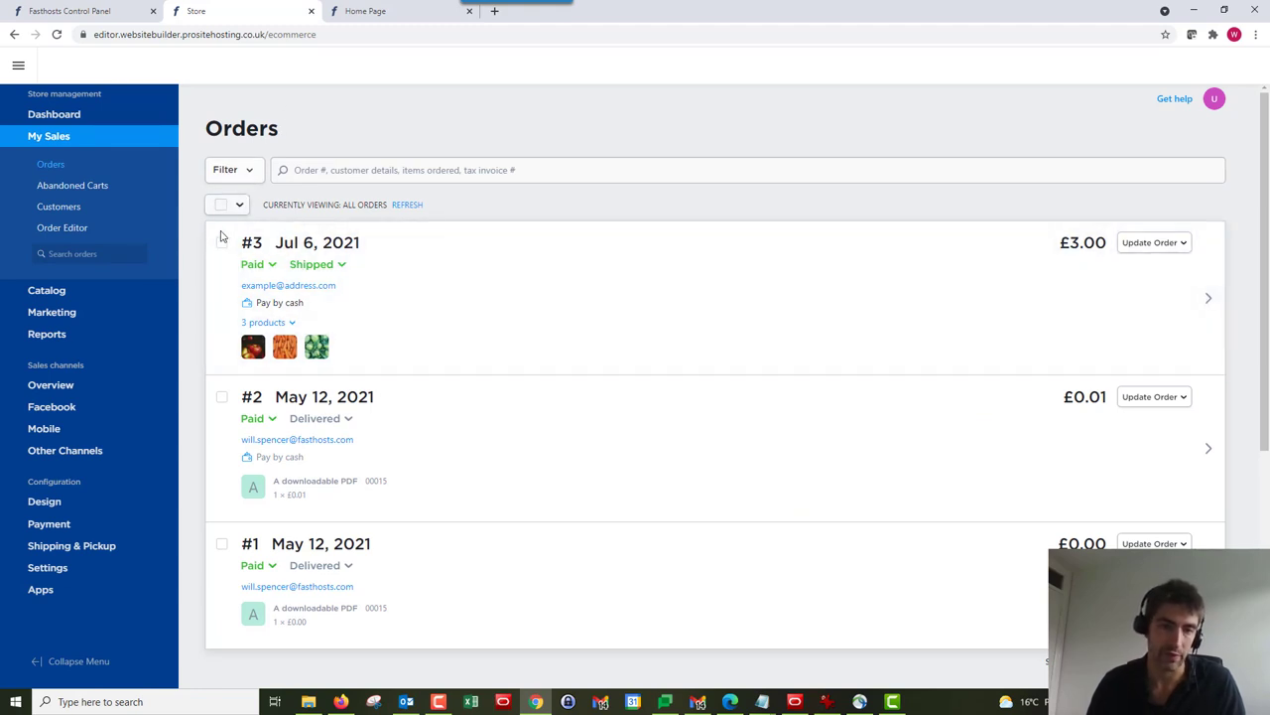
click(221, 242)
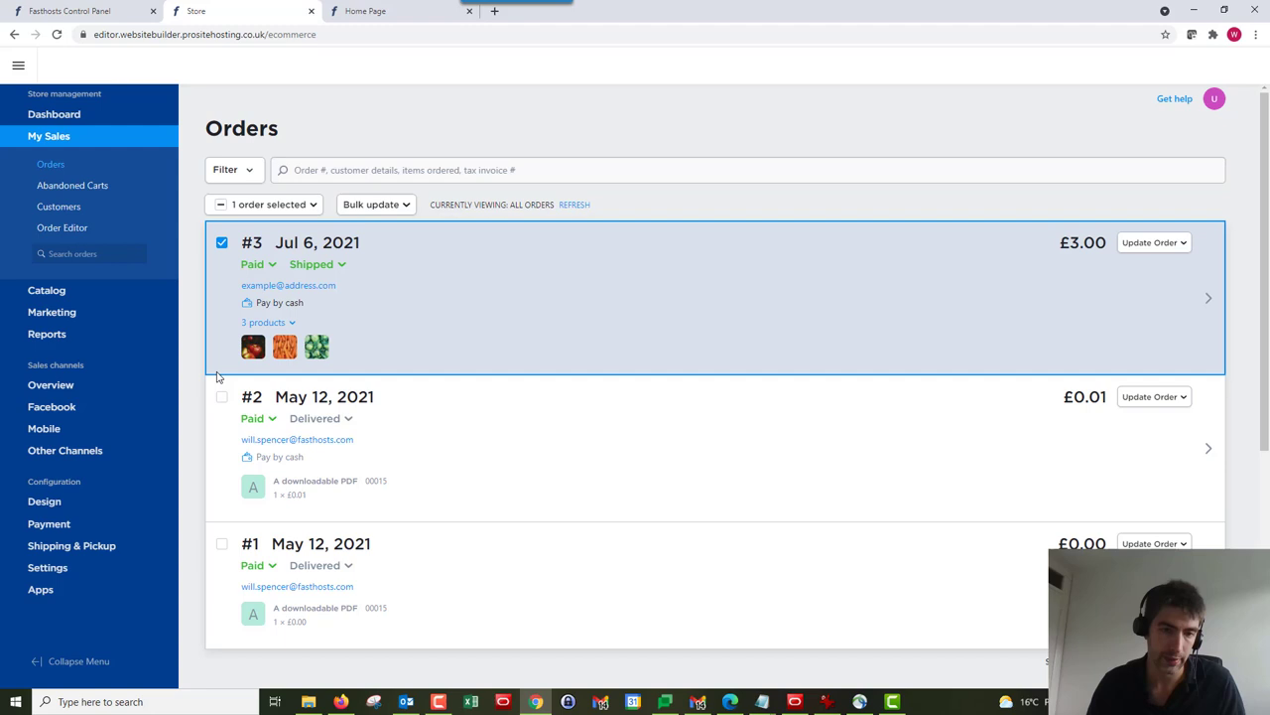
click(221, 396)
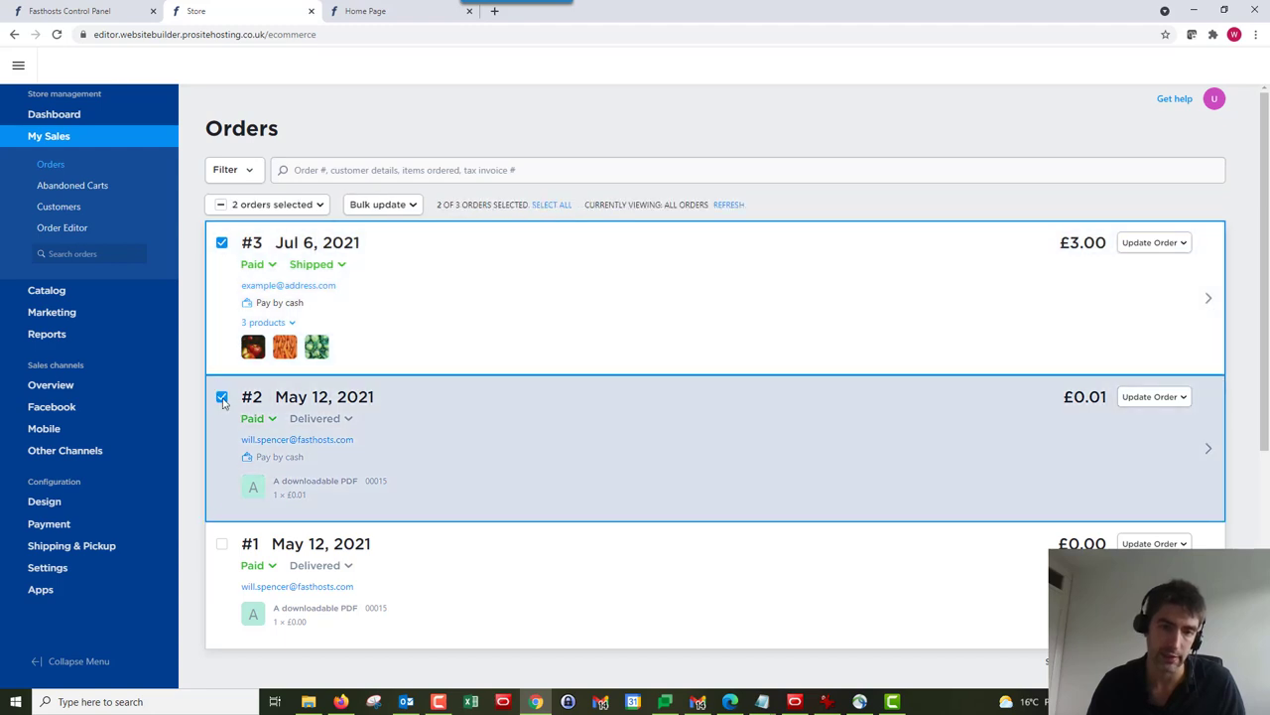
click(552, 204)
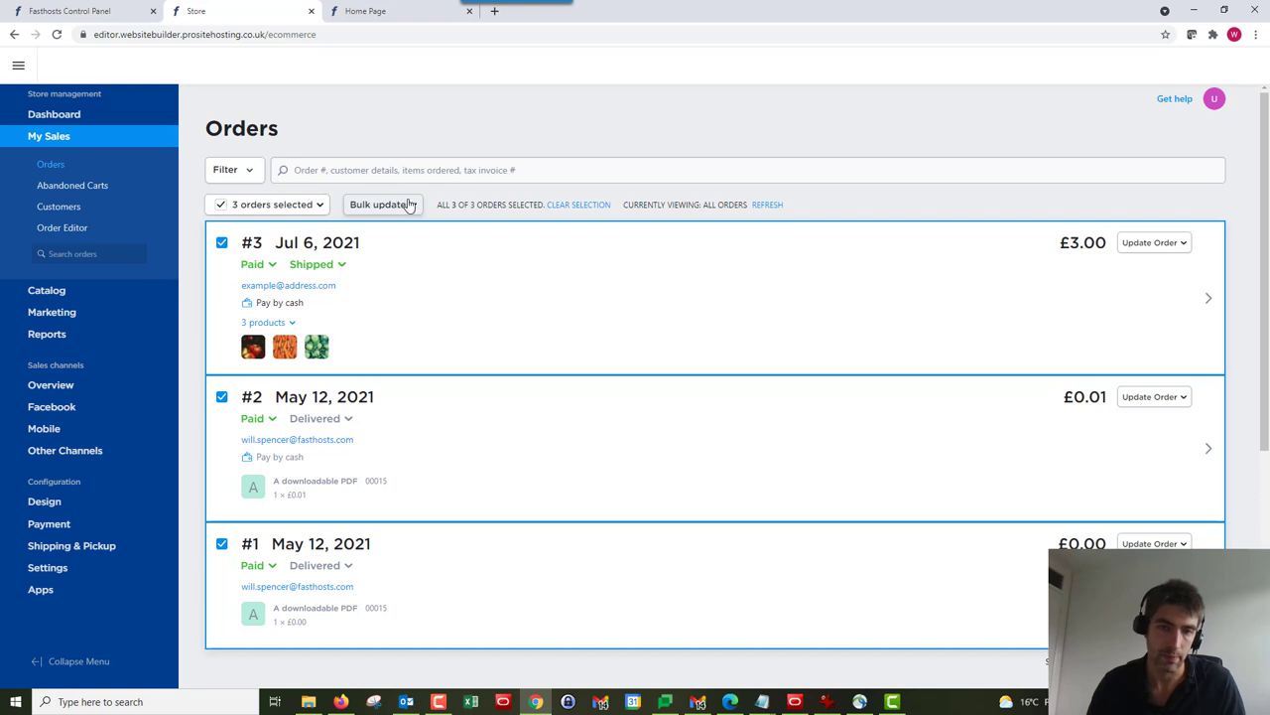
- View the Bulk update dropdown options, then clear the selection of all three orders
click(382, 204)
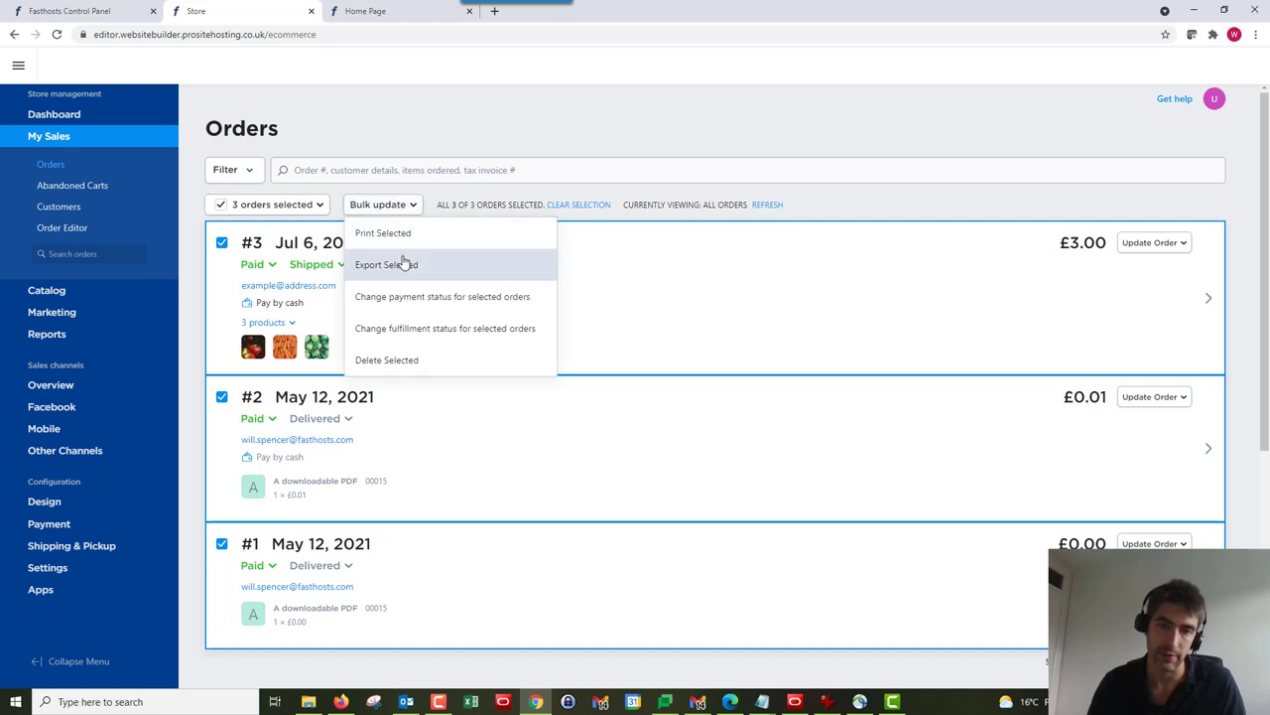
mouse_move(456, 354)
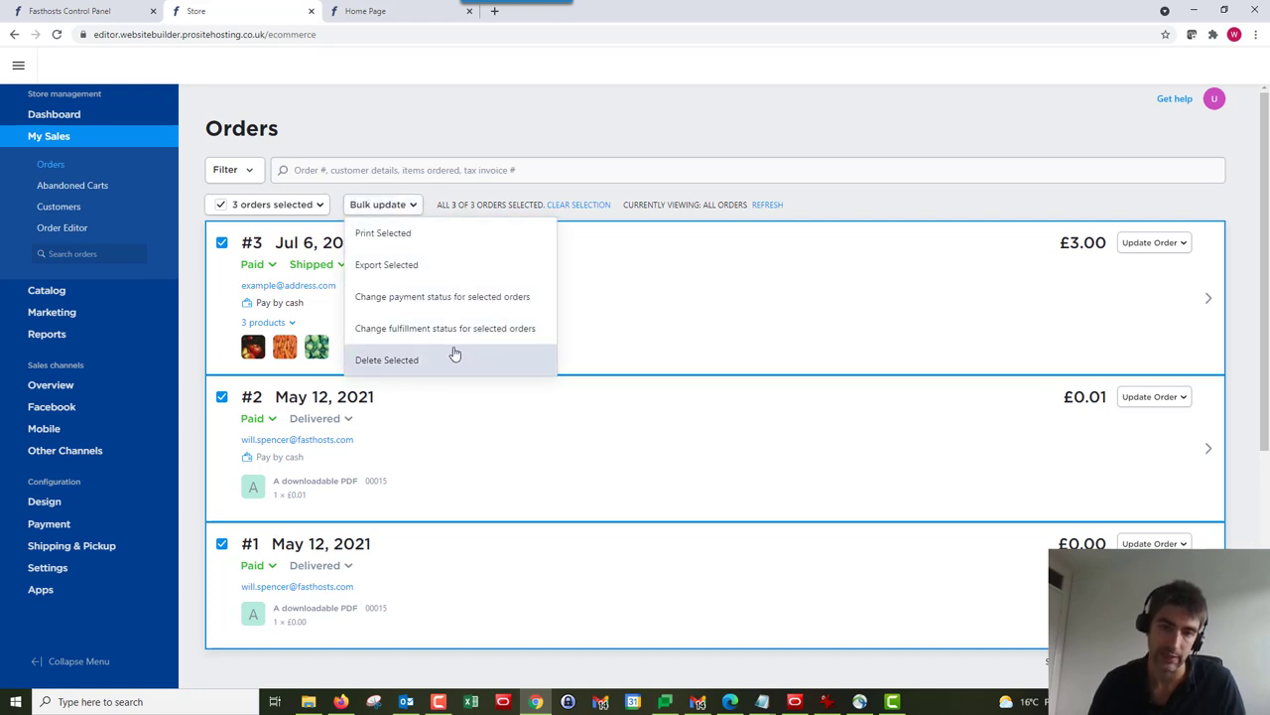
mouse_move(444, 360)
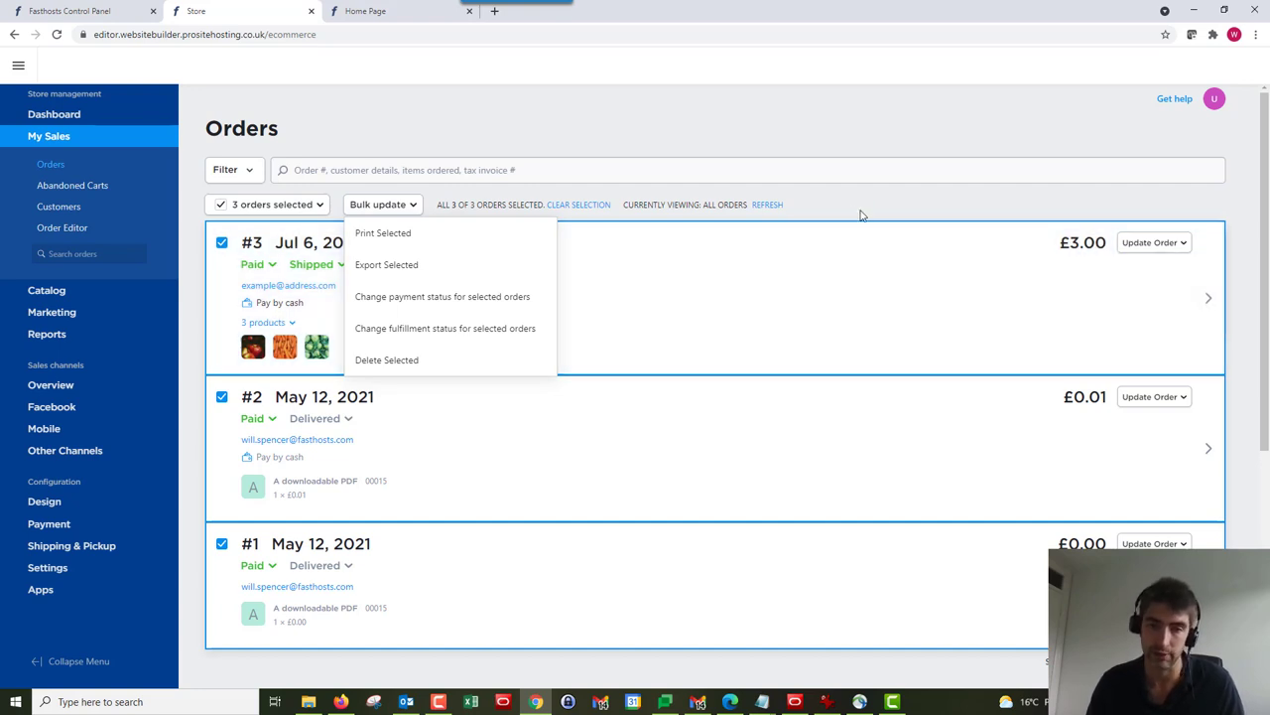
mouse_move(849, 204)
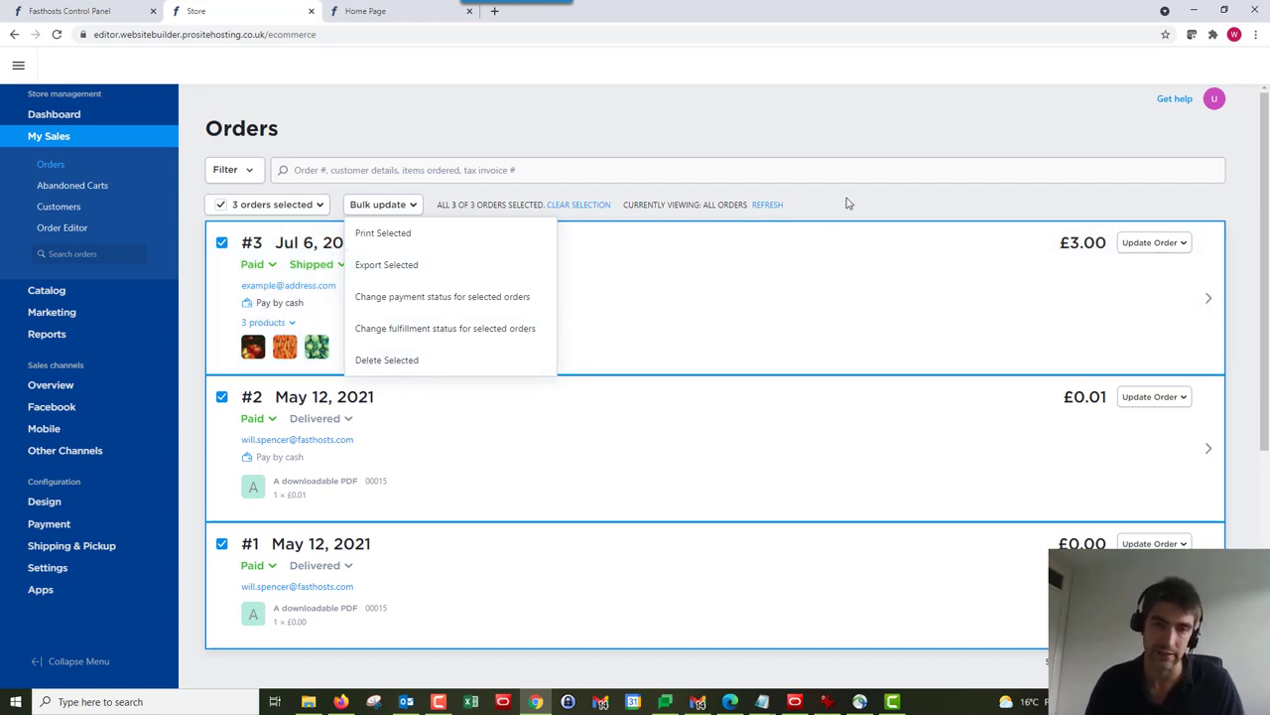
mouse_move(852, 205)
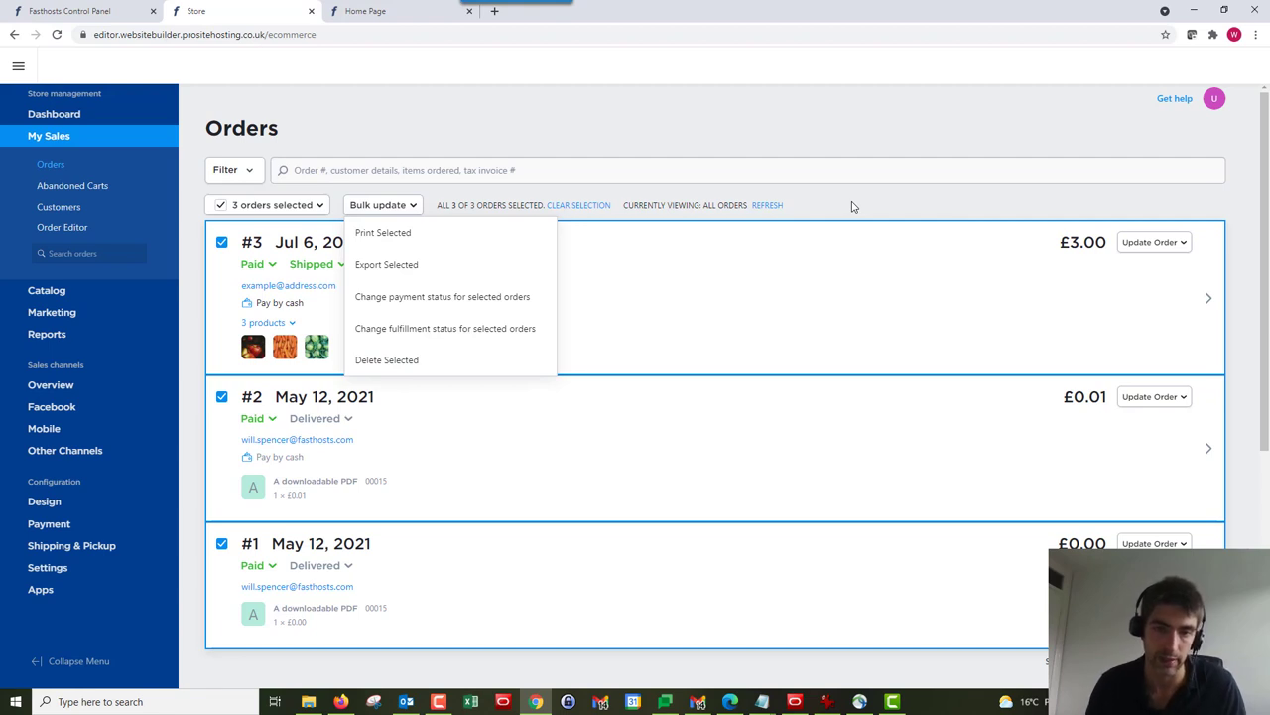
mouse_move(856, 209)
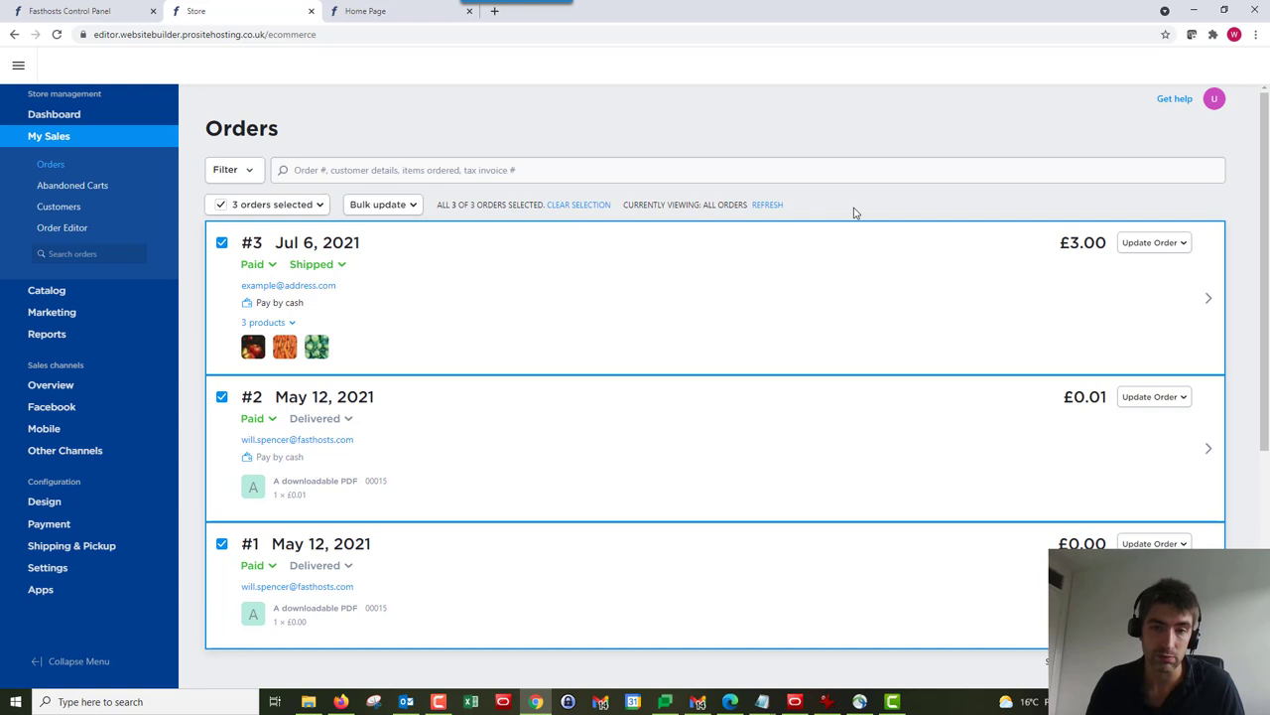
click(578, 205)
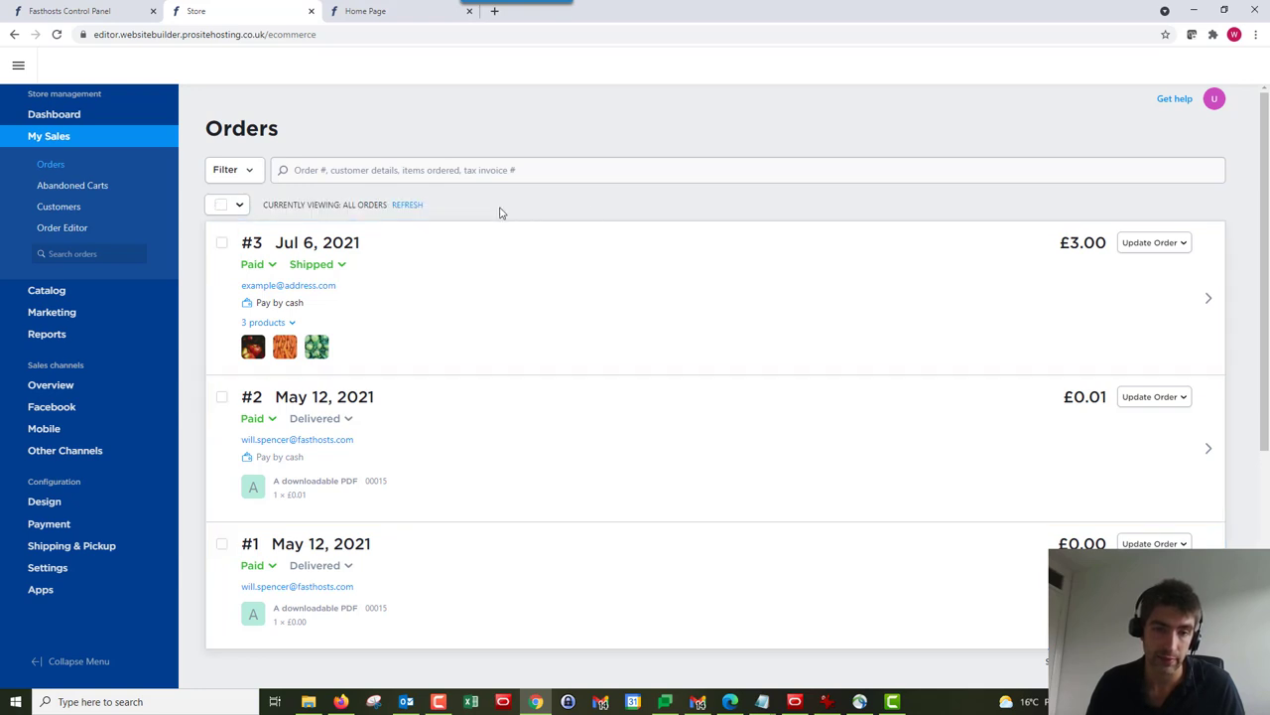